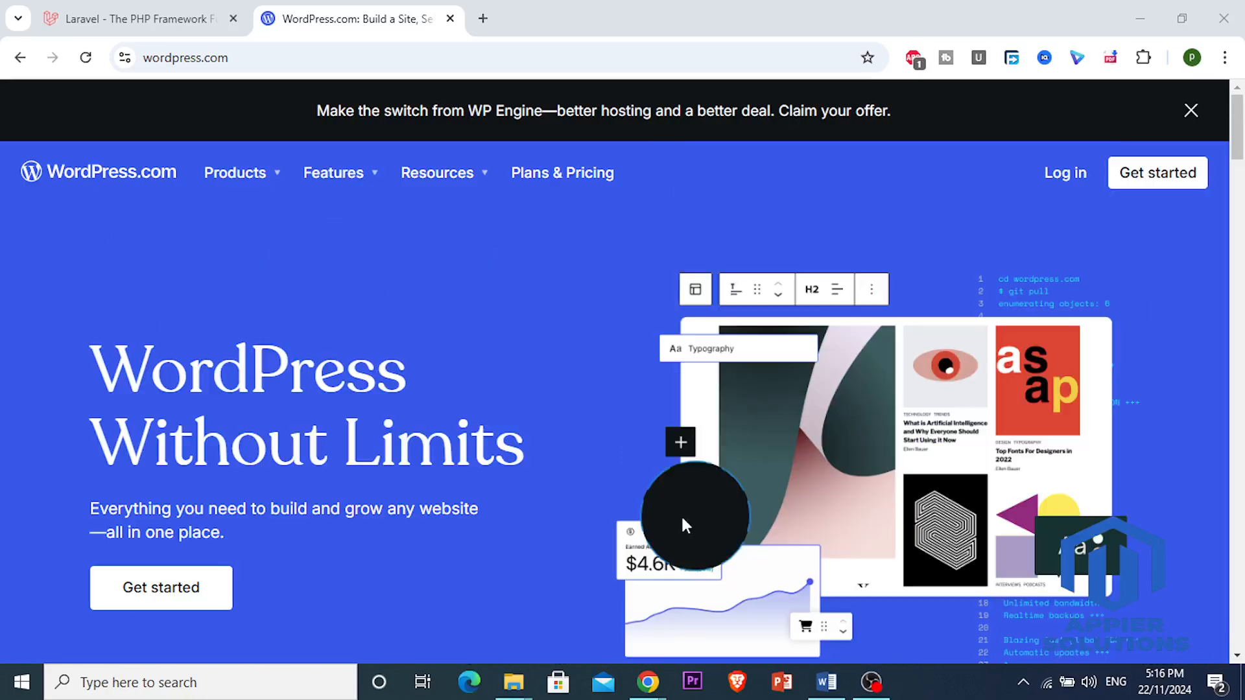
{"action": "mouse_move", "coordinate": [705, 441]}
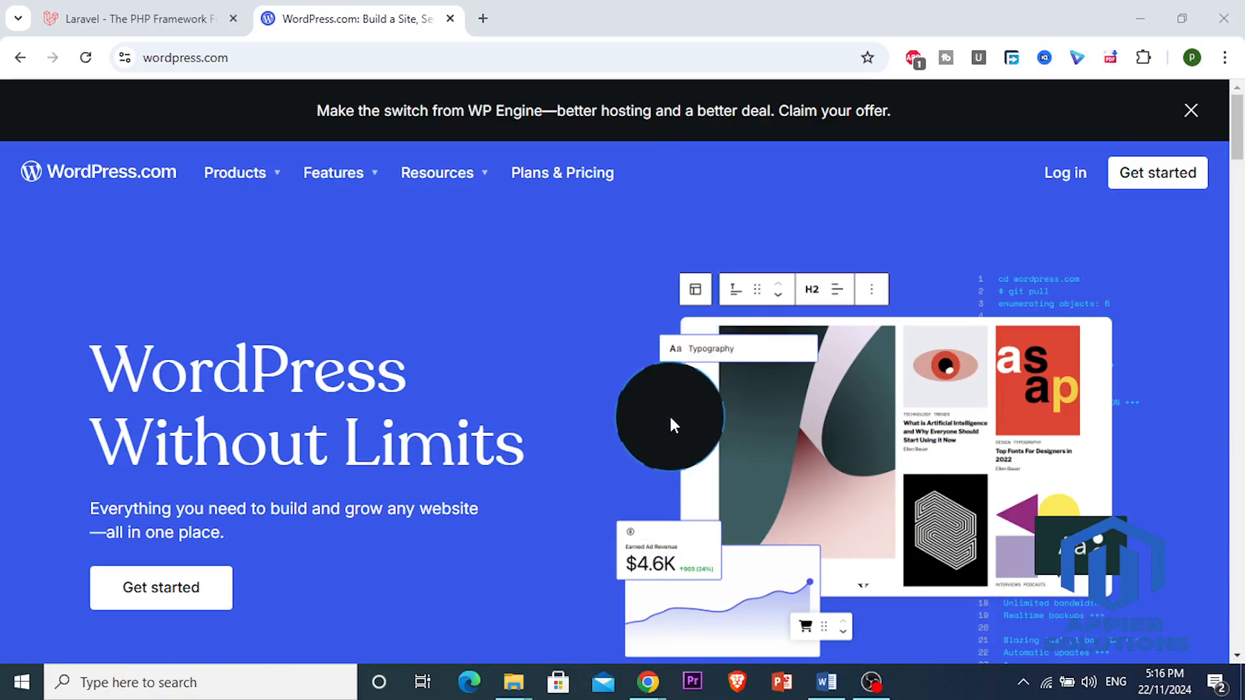
{"action": "mouse_move", "coordinate": [550, 410]}
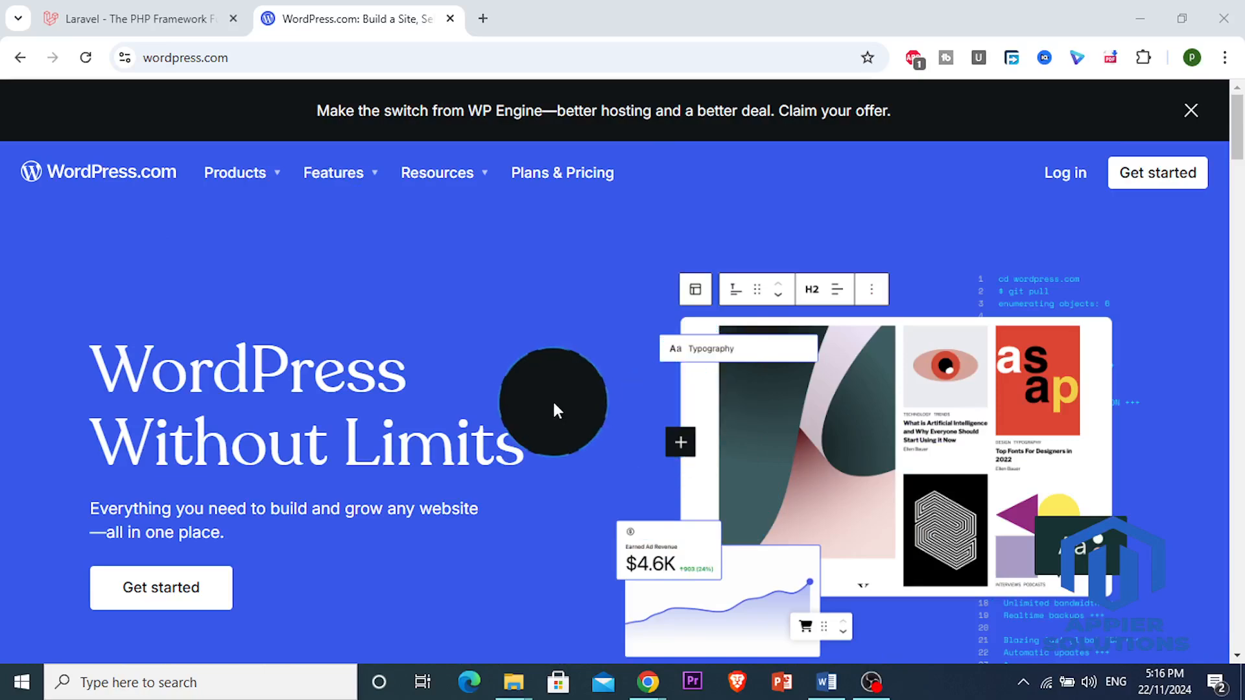
{"action": "mouse_move", "coordinate": [568, 404]}
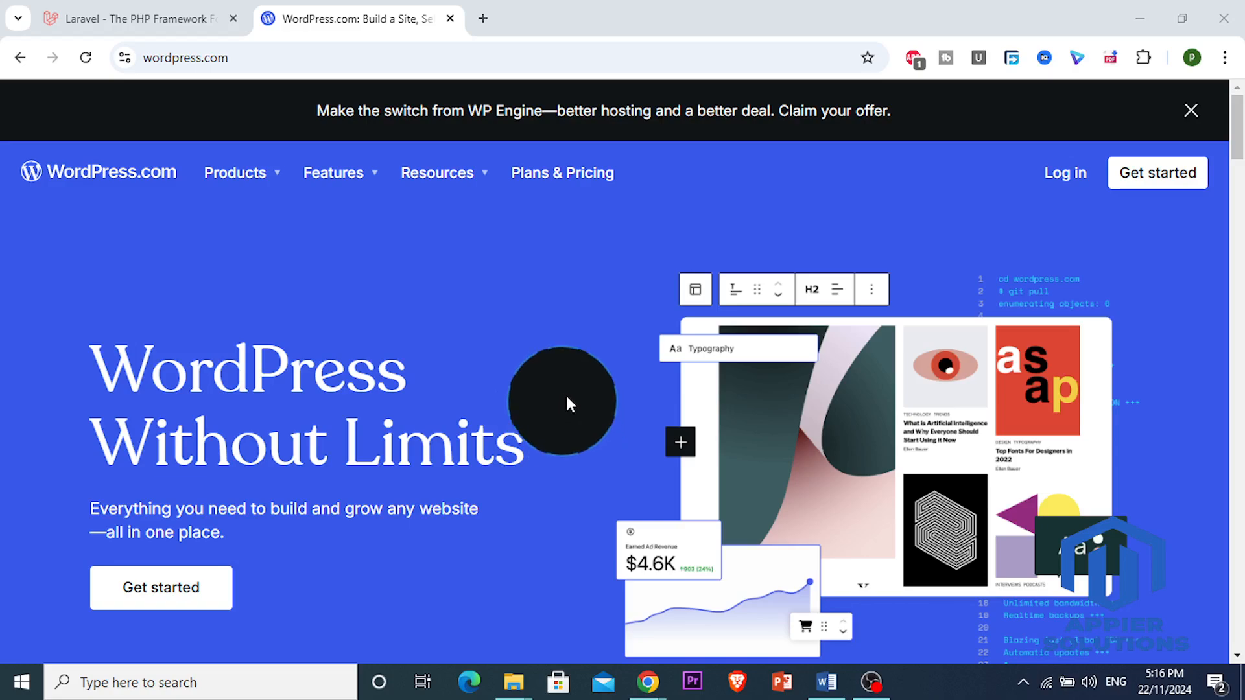
{"action": "mouse_move", "coordinate": [135, 8]}
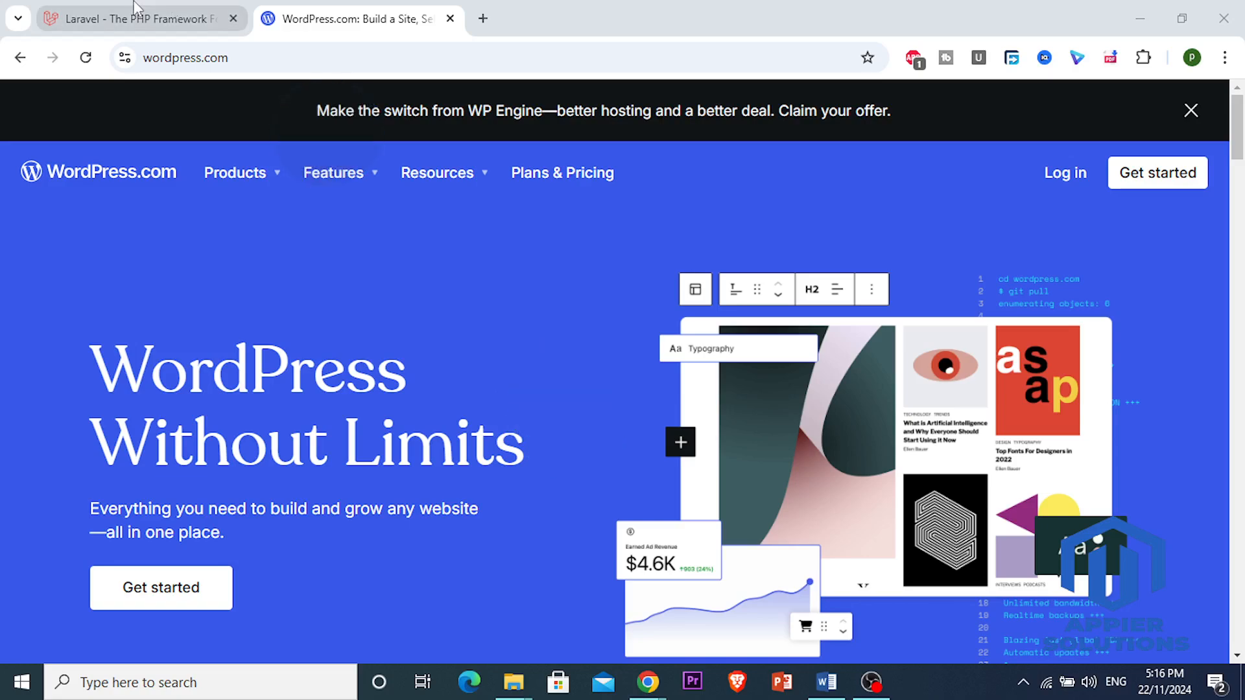
Switch from the WordPress.com homepage to the 'Laravel - The PHP Framework' tab.
{"action": "left_click", "coordinate": [134, 18]}
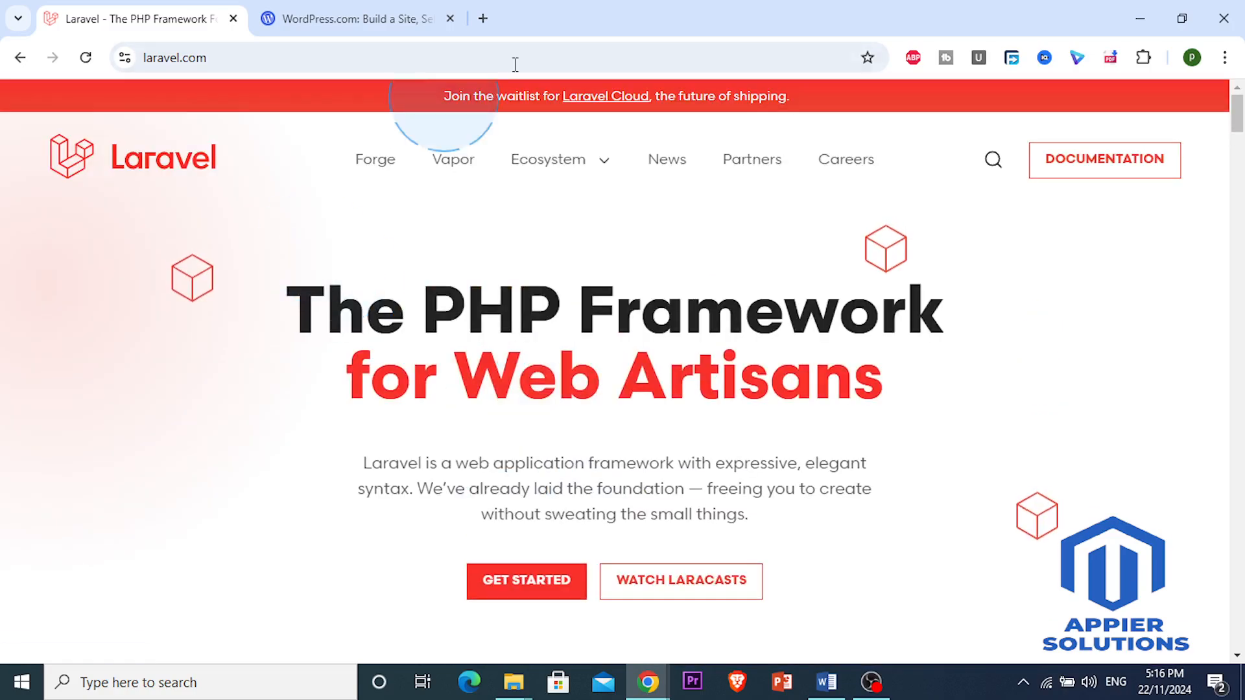
Go back to the WordPress.com tab and browse down through the hosting and domain sections.
{"action": "left_click", "coordinate": [357, 18]}
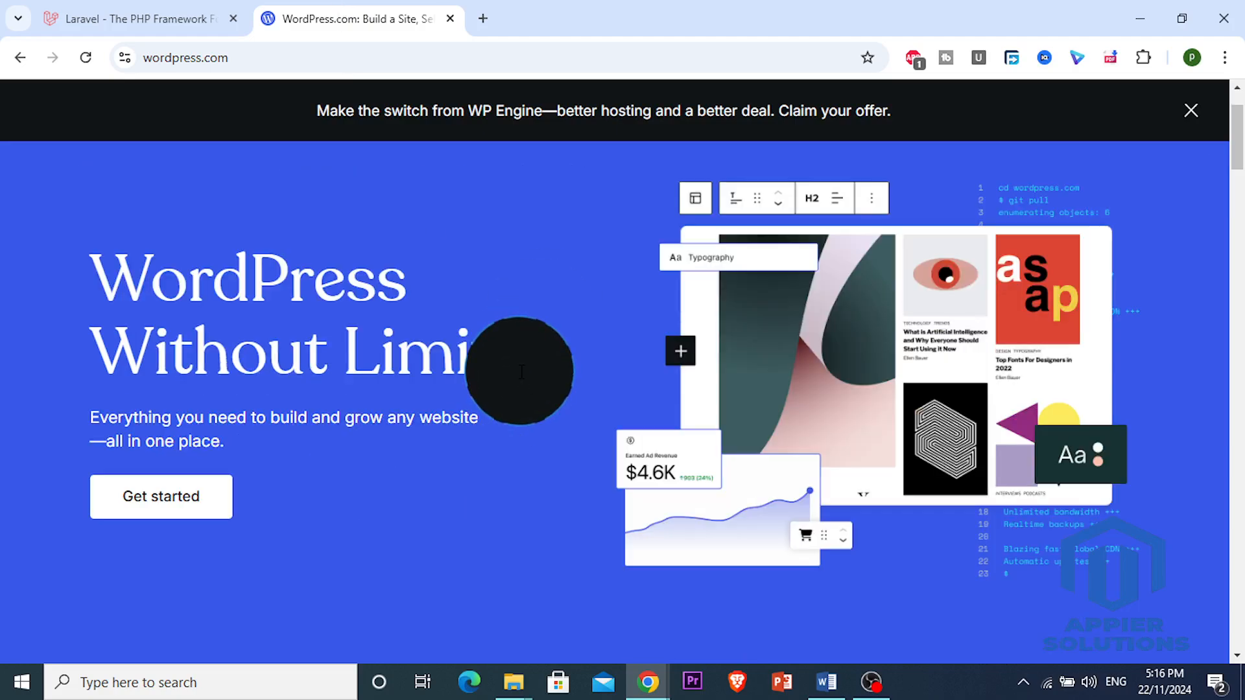
{"action": "mouse_move", "coordinate": [494, 395]}
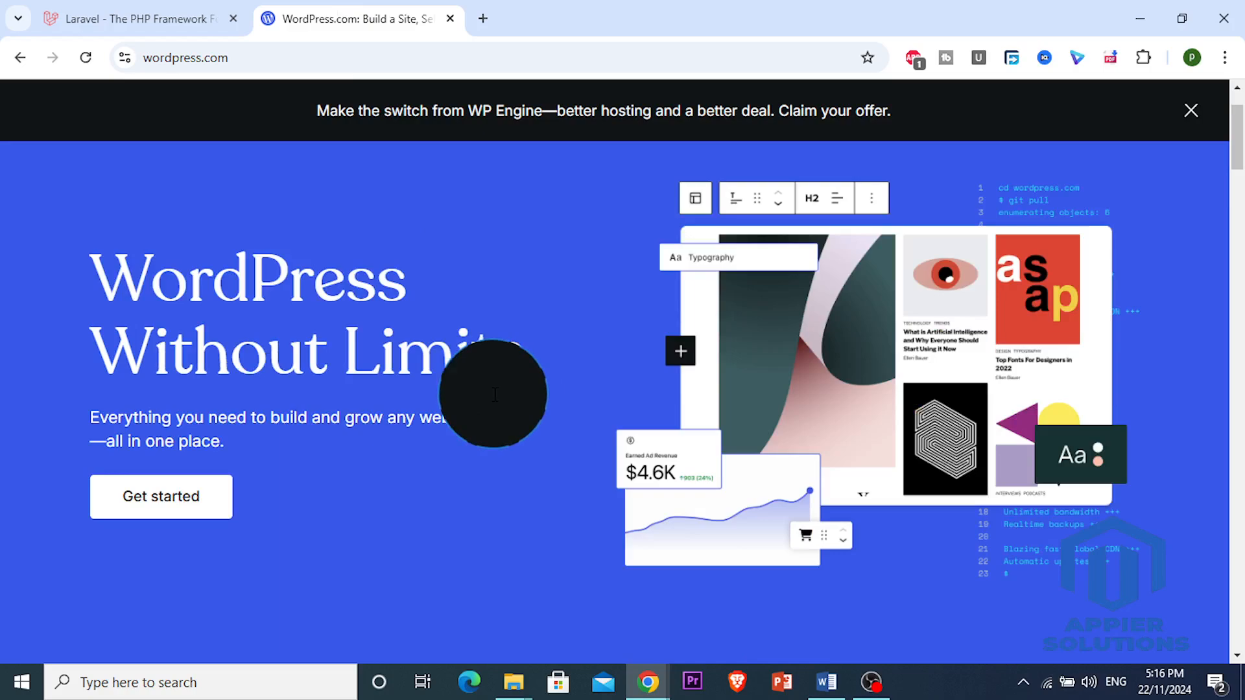
{"action": "scroll", "scroll_direction": "down", "scroll_amount": 3}
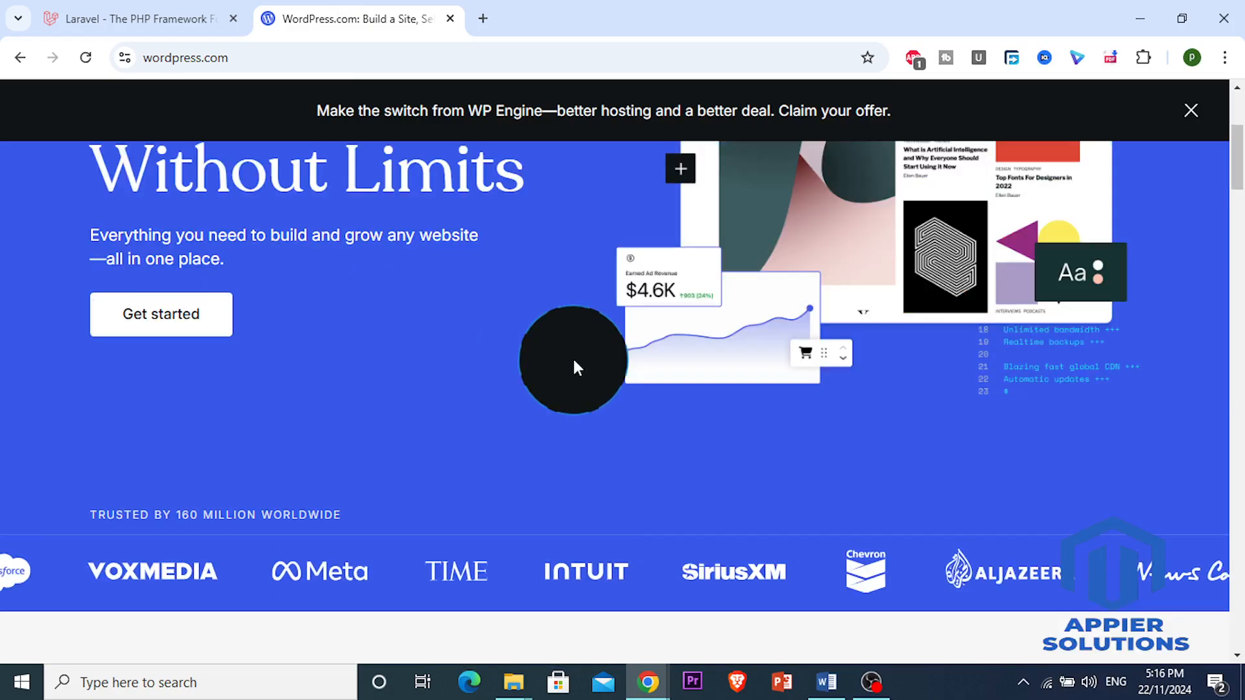
{"action": "scroll", "scroll_direction": "down", "scroll_amount": 3}
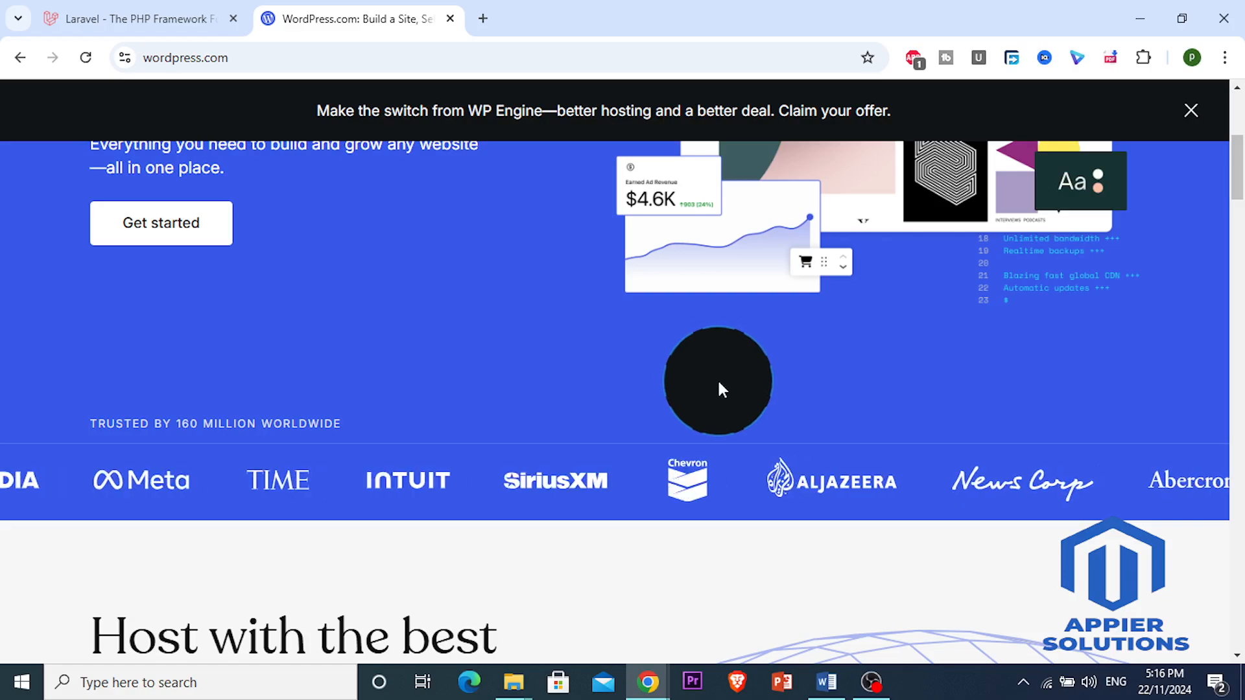
{"action": "scroll", "scroll_direction": "down", "scroll_amount": 3}
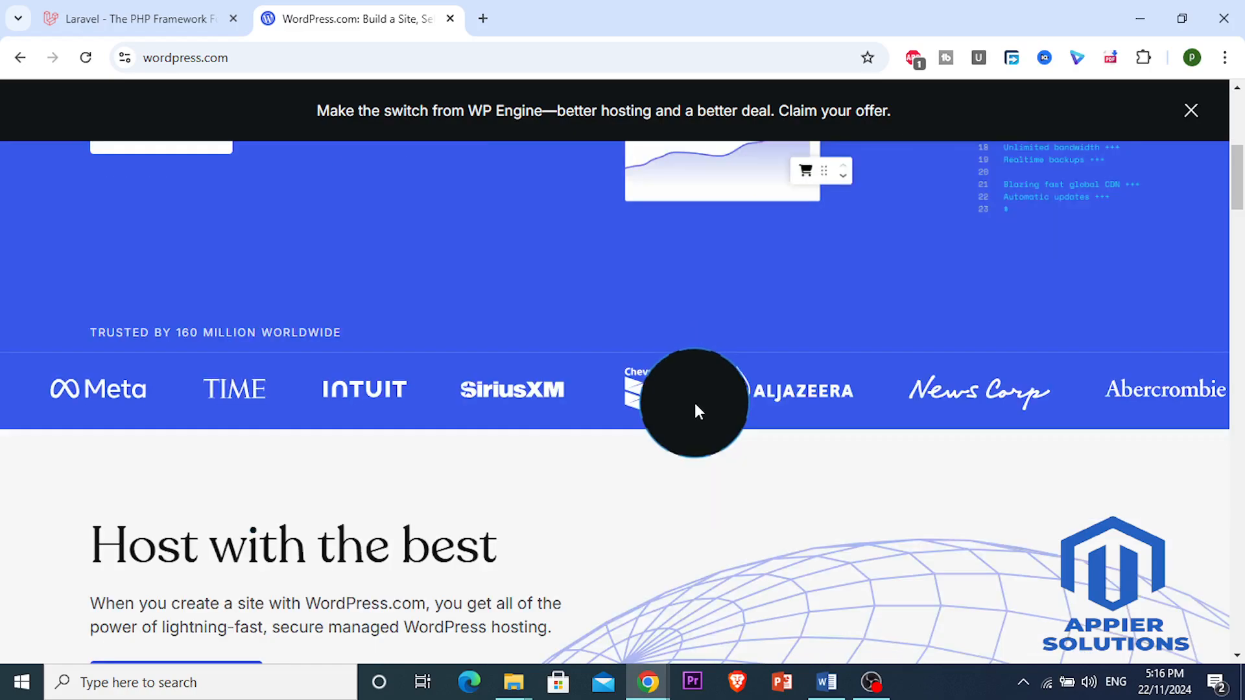
{"action": "scroll", "scroll_direction": "down", "scroll_amount": 3}
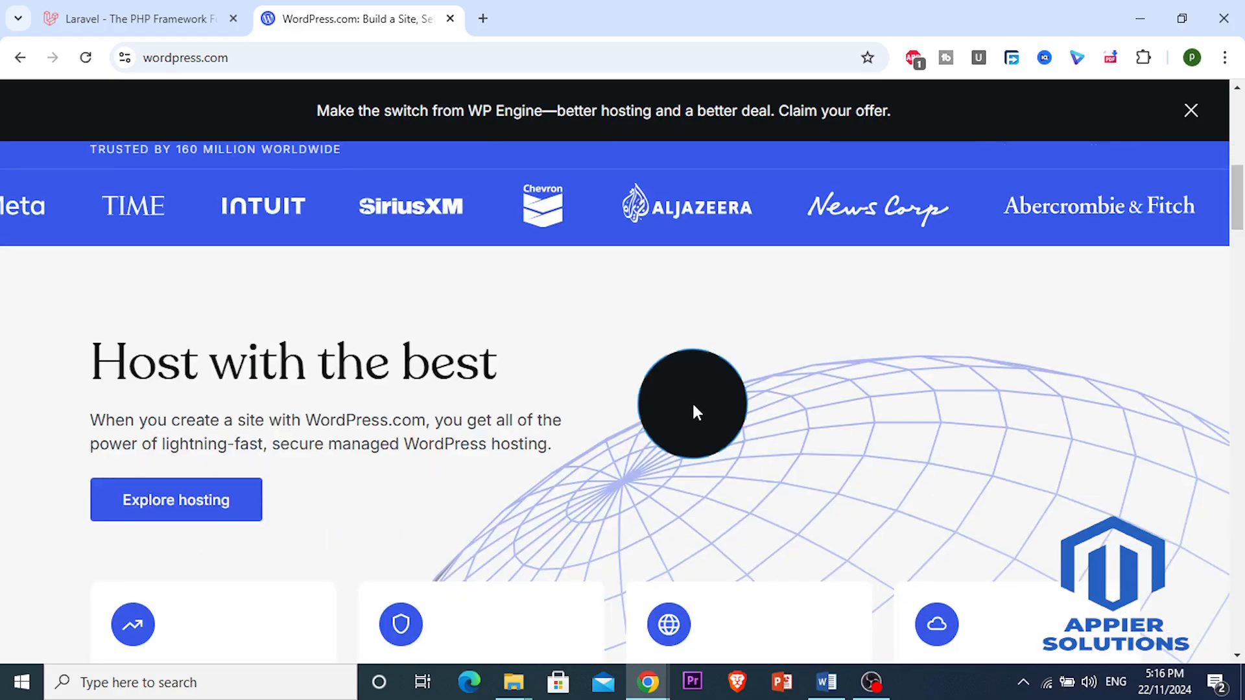
{"action": "scroll", "scroll_direction": "down", "scroll_amount": 3}
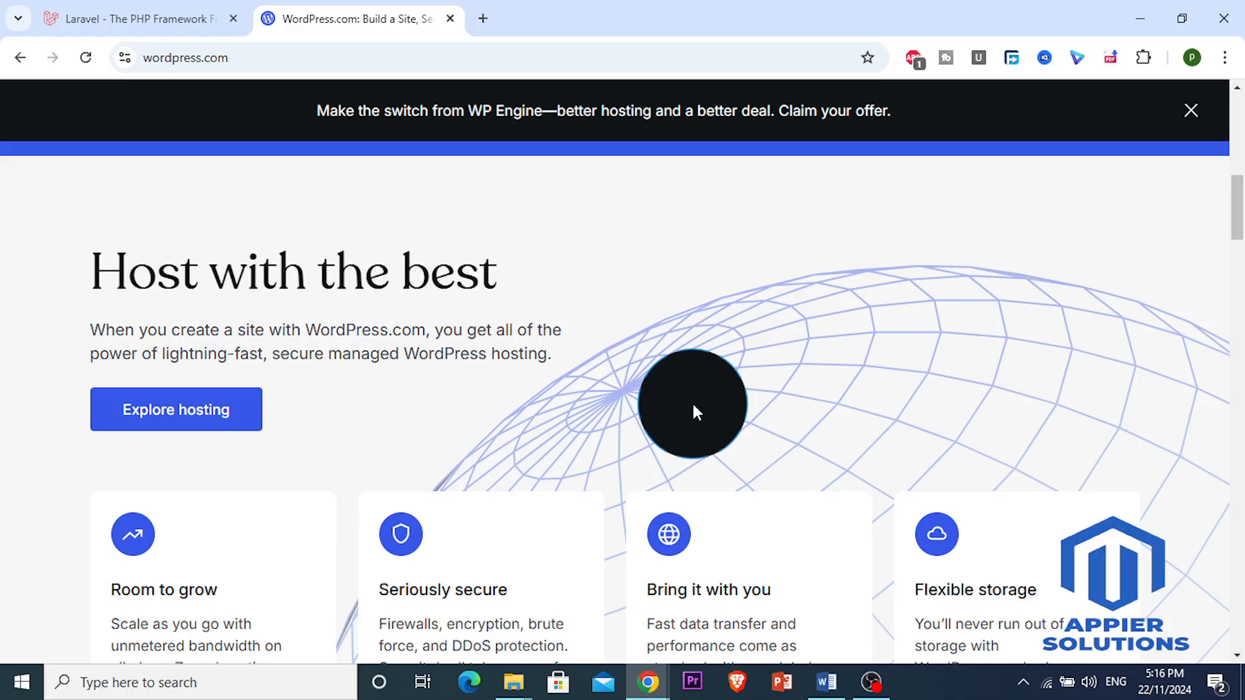
{"action": "scroll", "scroll_direction": "up", "scroll_amount": 3}
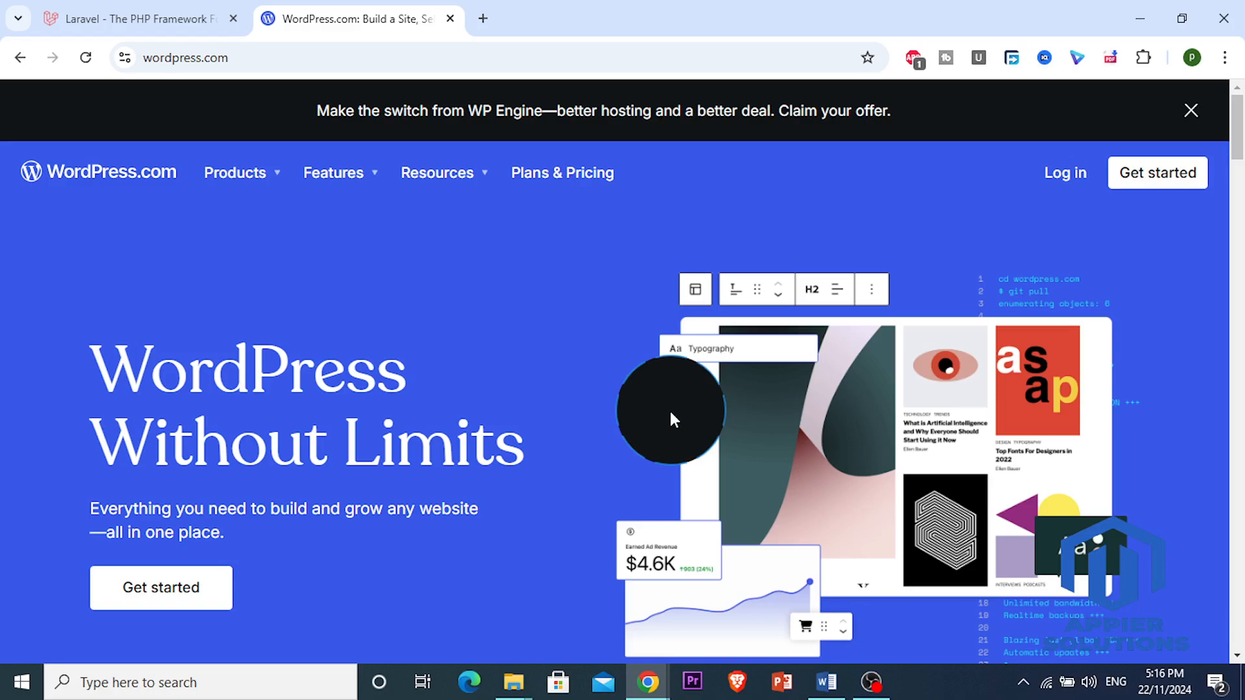
Continue down the WordPress.com homepage to reach the themes gallery showcase.
{"action": "scroll", "scroll_direction": "down", "scroll_amount": 3}
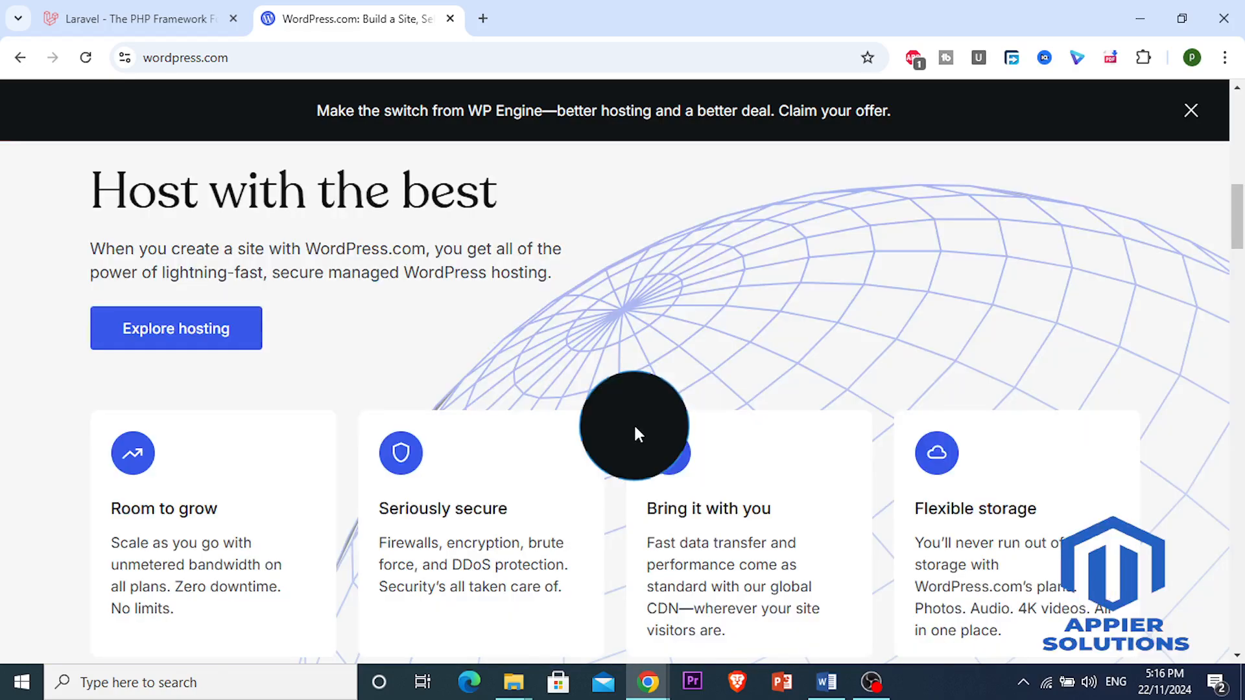
{"action": "scroll", "scroll_direction": "down", "scroll_amount": 3}
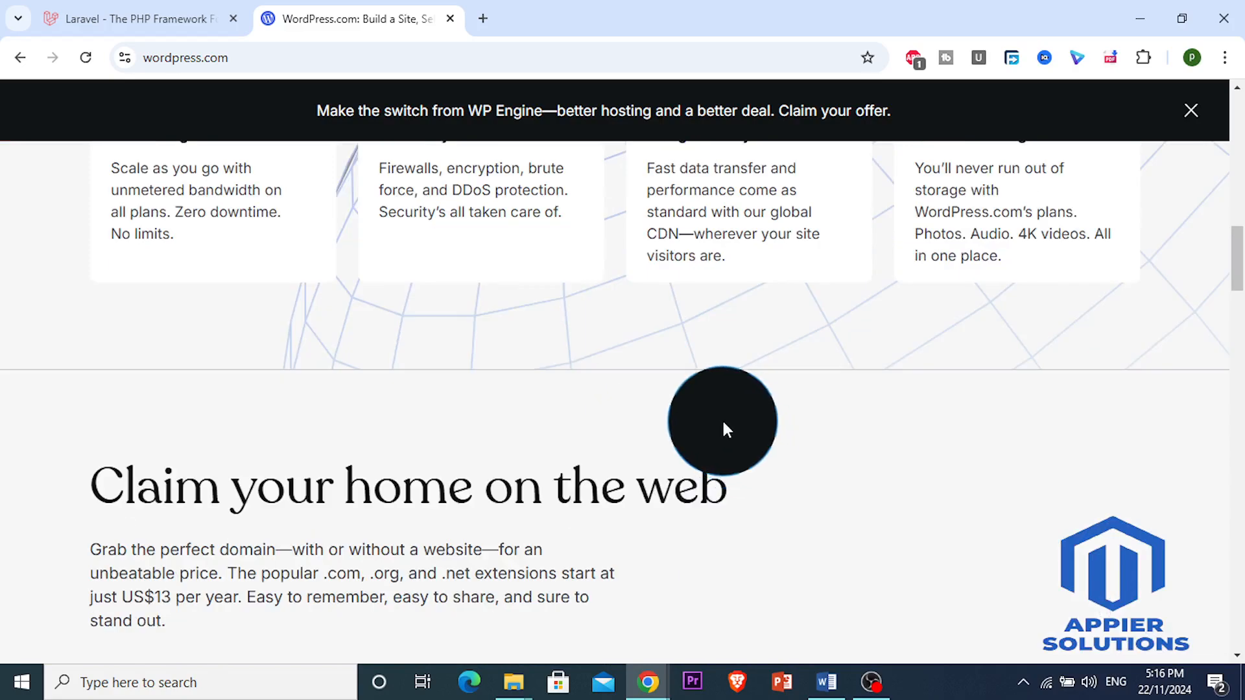
{"action": "scroll", "scroll_direction": "down", "scroll_amount": 3}
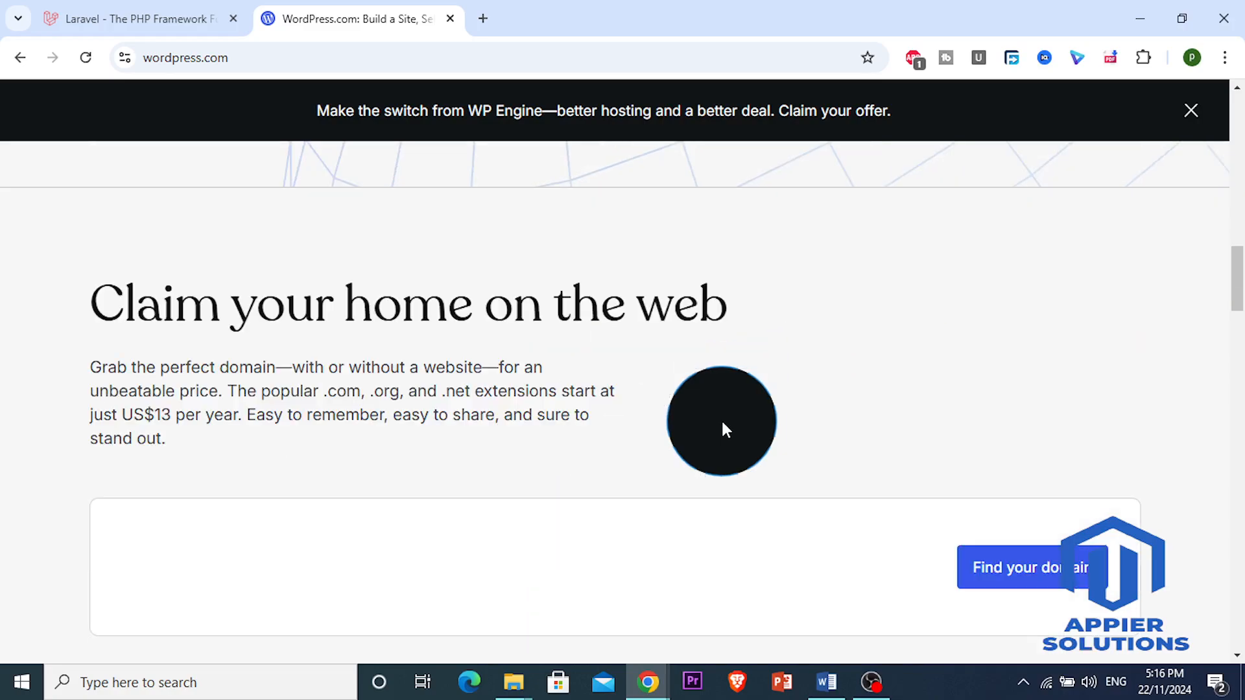
{"action": "scroll", "scroll_direction": "down", "scroll_amount": 3}
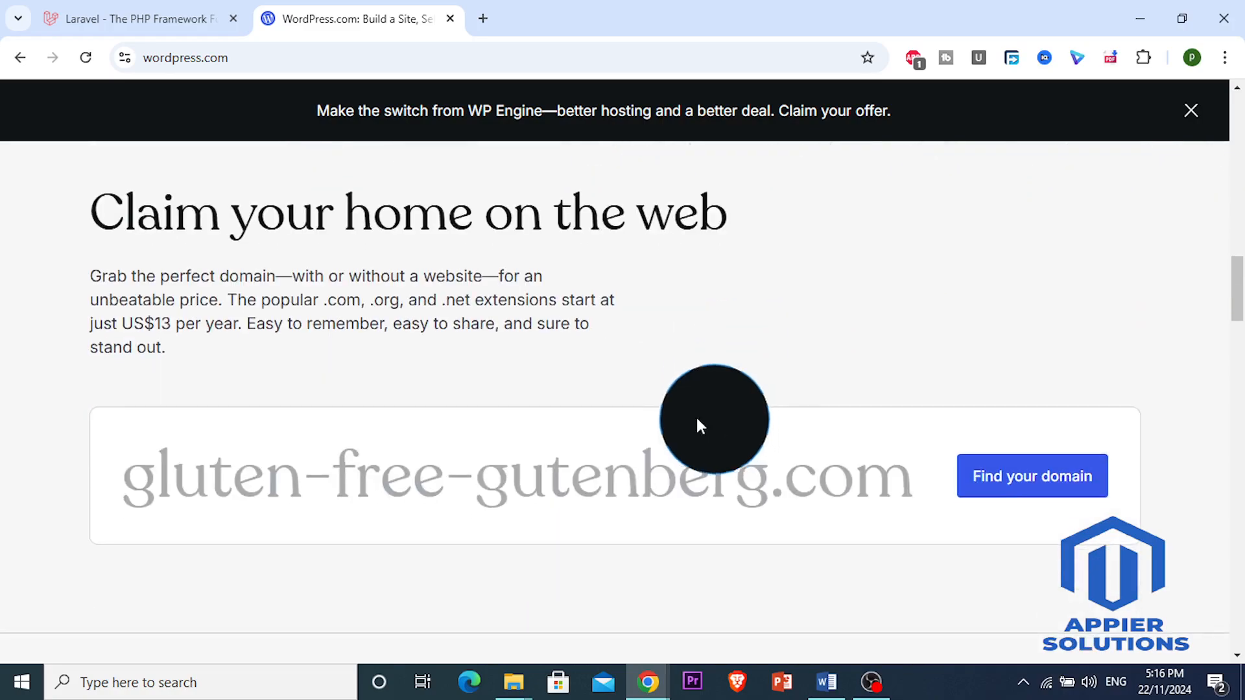
{"action": "mouse_move", "coordinate": [669, 423]}
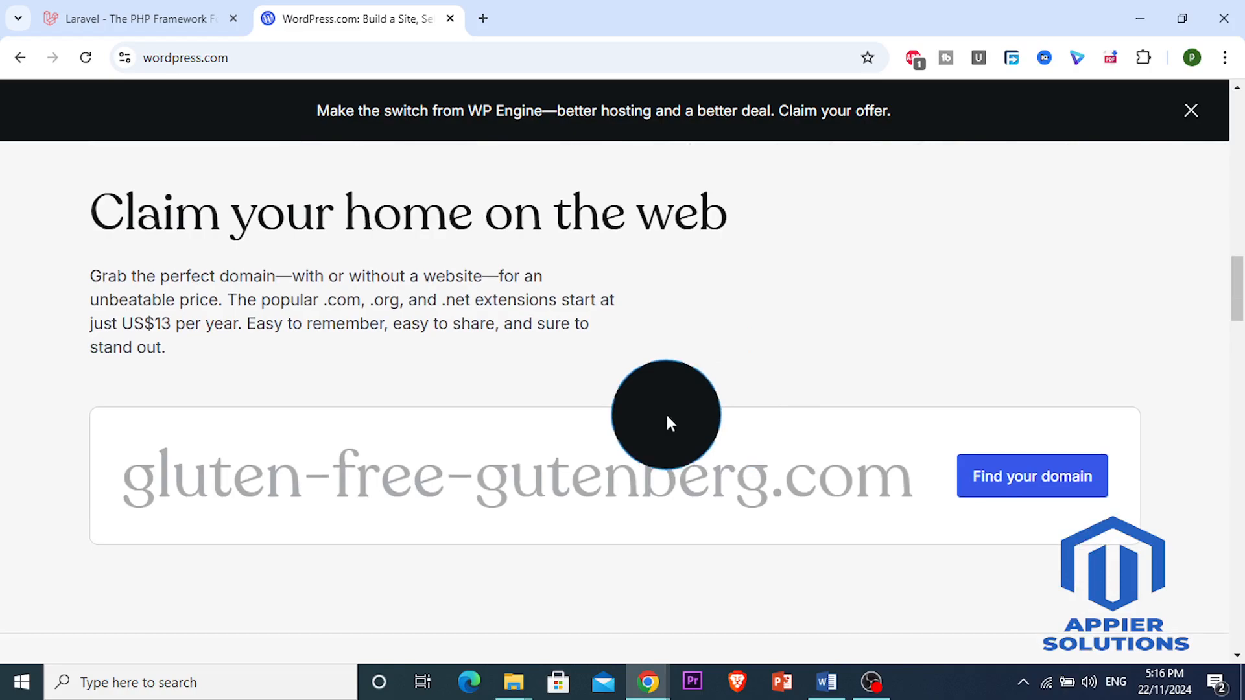
{"action": "scroll", "scroll_direction": "down", "scroll_amount": 3}
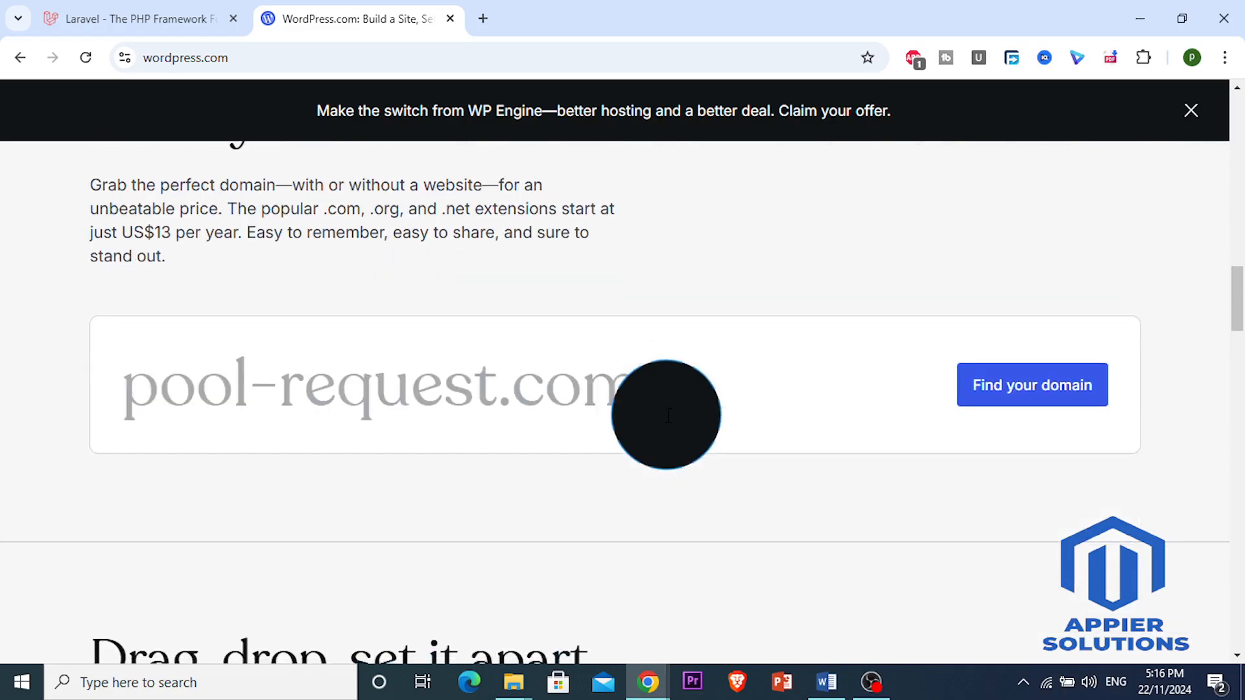
{"action": "scroll", "scroll_direction": "down", "scroll_amount": 3}
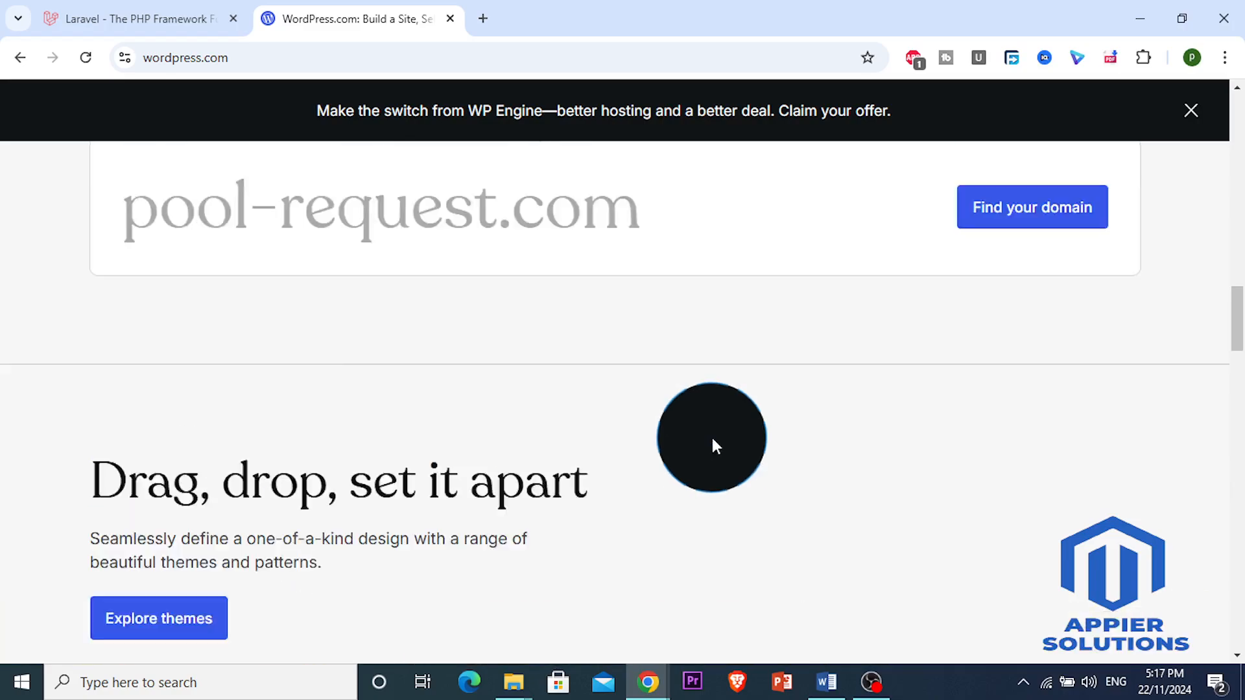
{"action": "scroll", "scroll_direction": "down", "scroll_amount": 3}
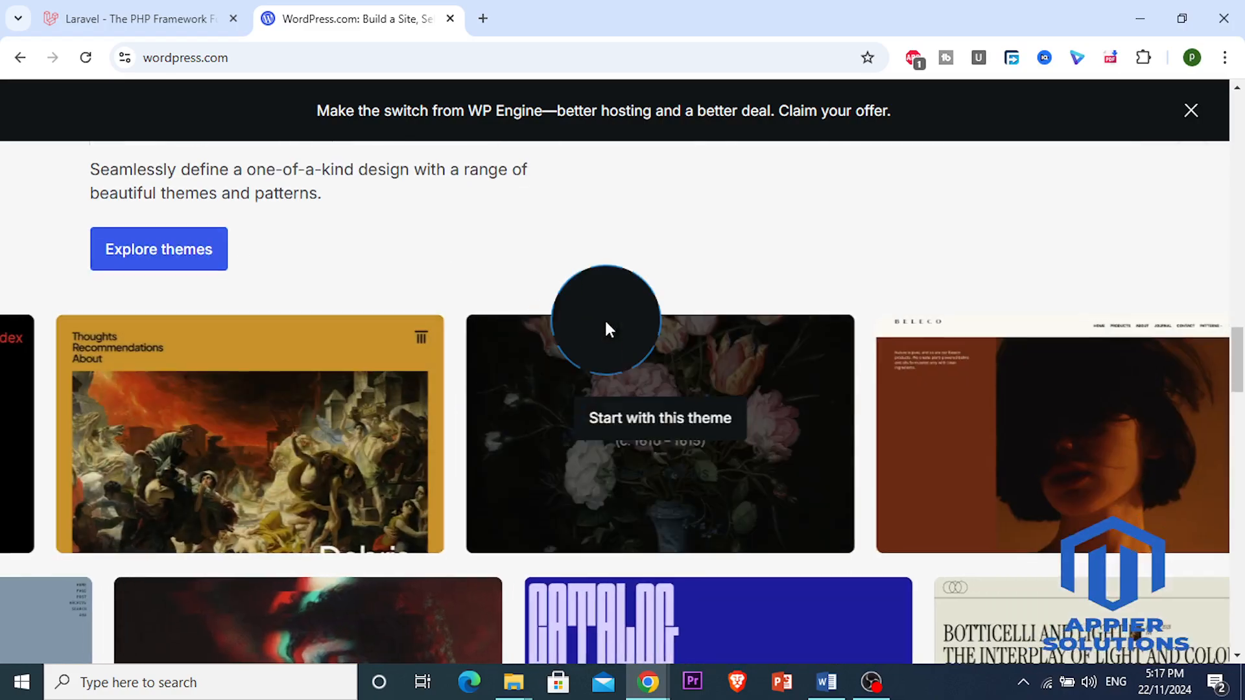
Switch to the Laravel tab and move slightly down its 'The PHP Framework for Web Artisans' hero.
{"action": "left_click", "coordinate": [142, 19]}
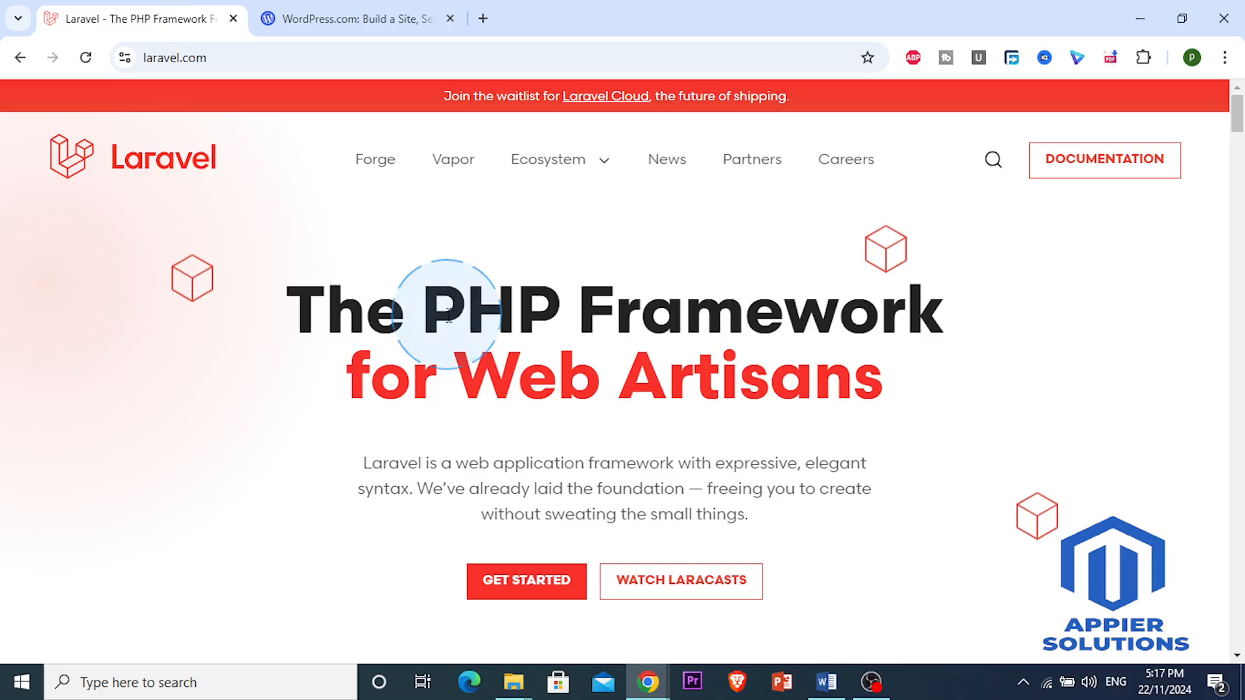
{"action": "mouse_move", "coordinate": [524, 341]}
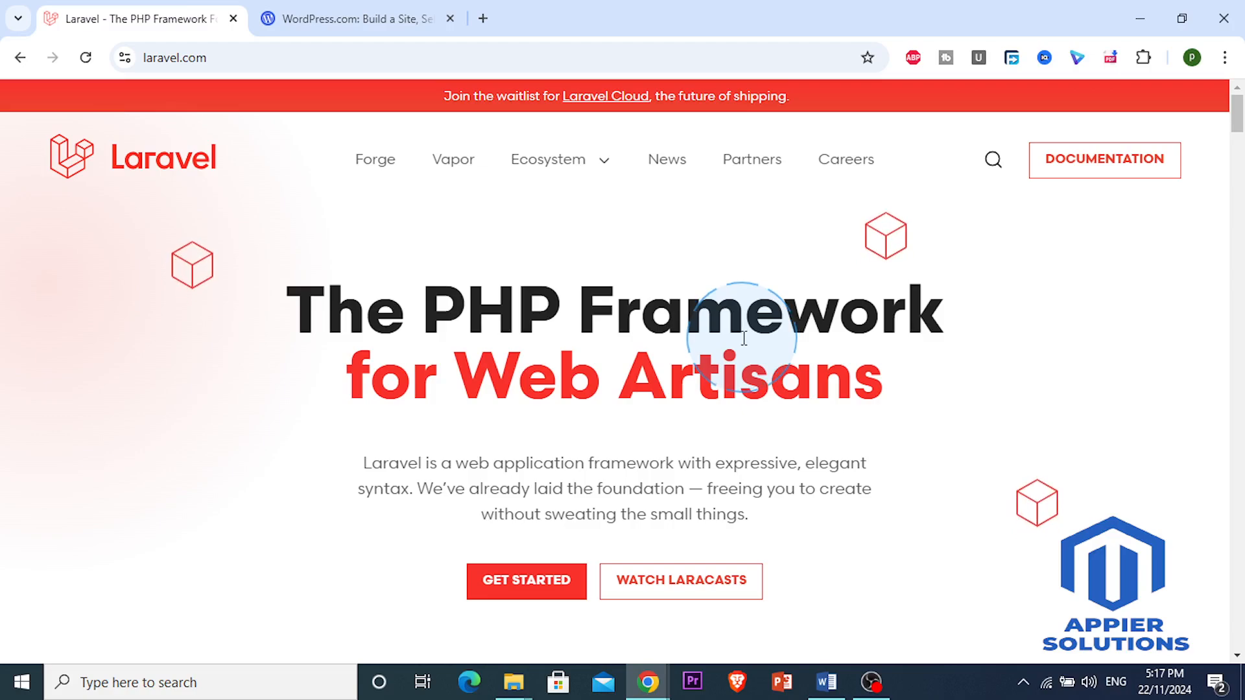
{"action": "scroll", "scroll_direction": "down", "scroll_amount": 3}
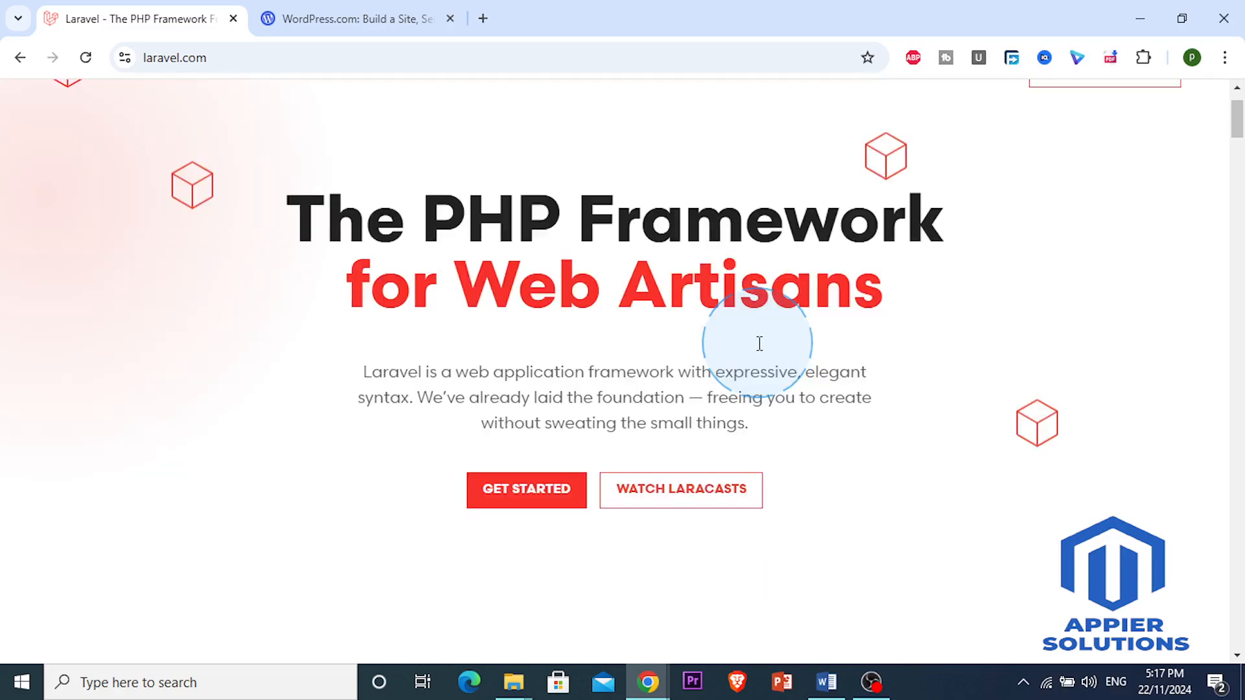
{"action": "mouse_move", "coordinate": [794, 344]}
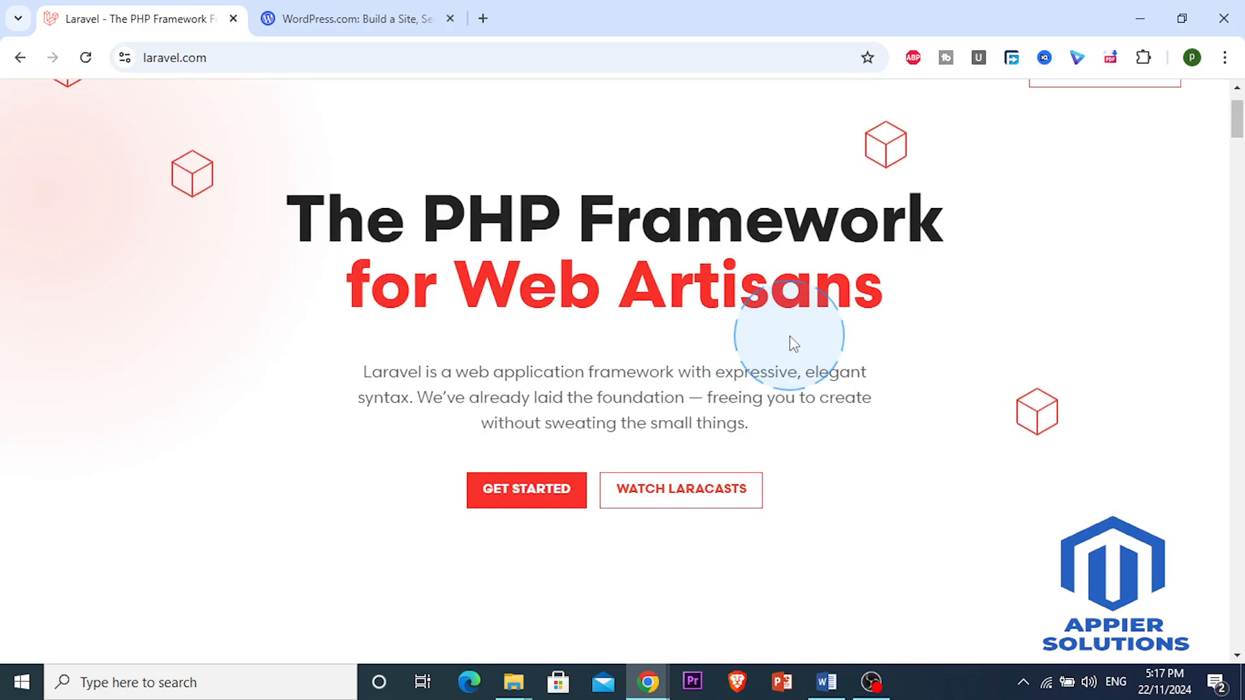
{"action": "mouse_move", "coordinate": [866, 344]}
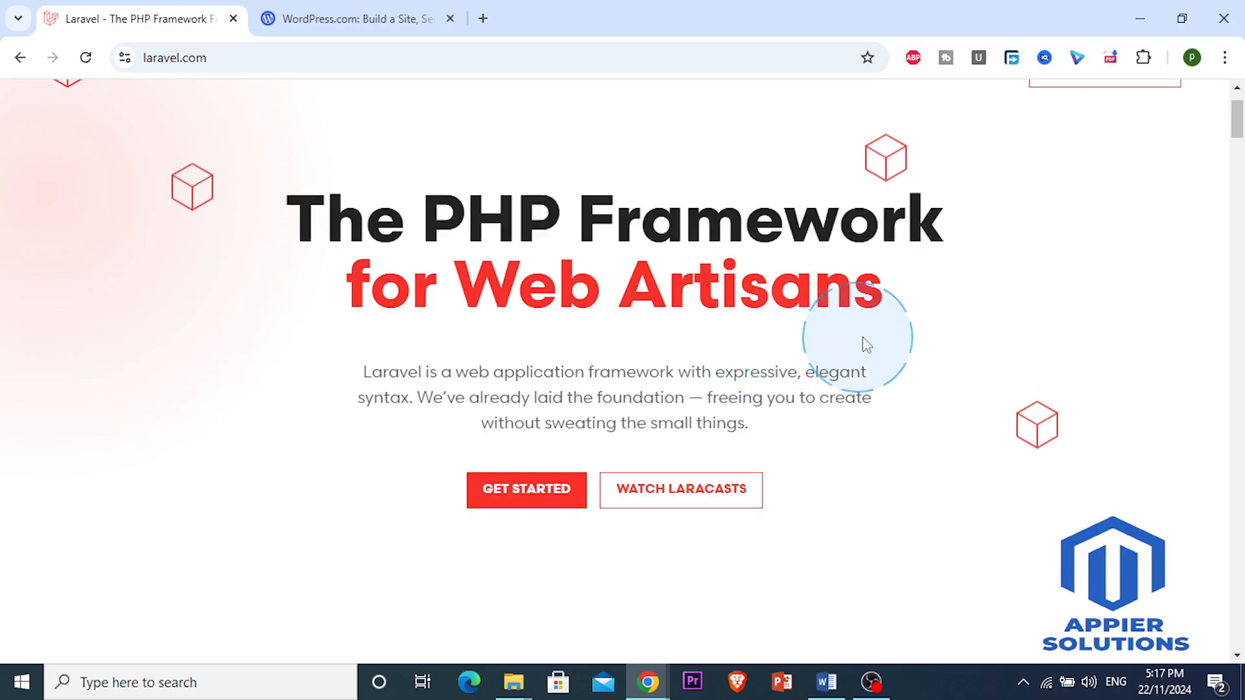
Browse down Laravel's code examples and 'One Framework, Many Flavors' sections.
{"action": "scroll", "scroll_direction": "down", "scroll_amount": 3}
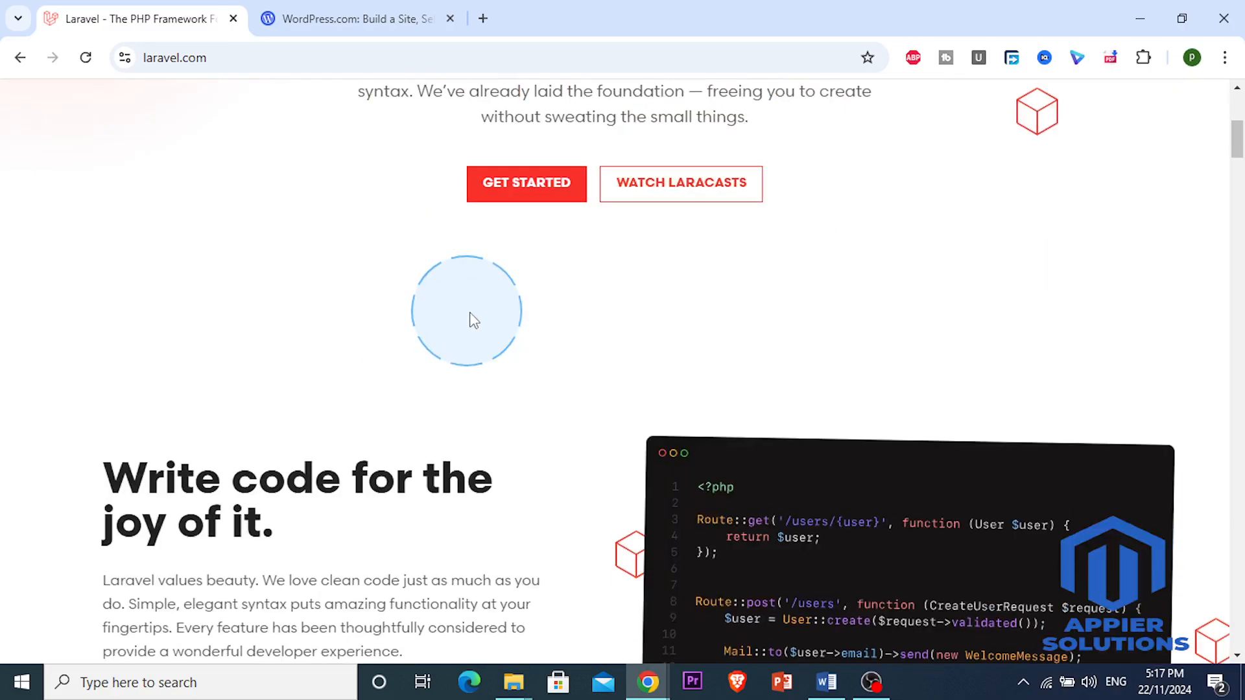
{"action": "scroll", "scroll_direction": "down", "scroll_amount": 3}
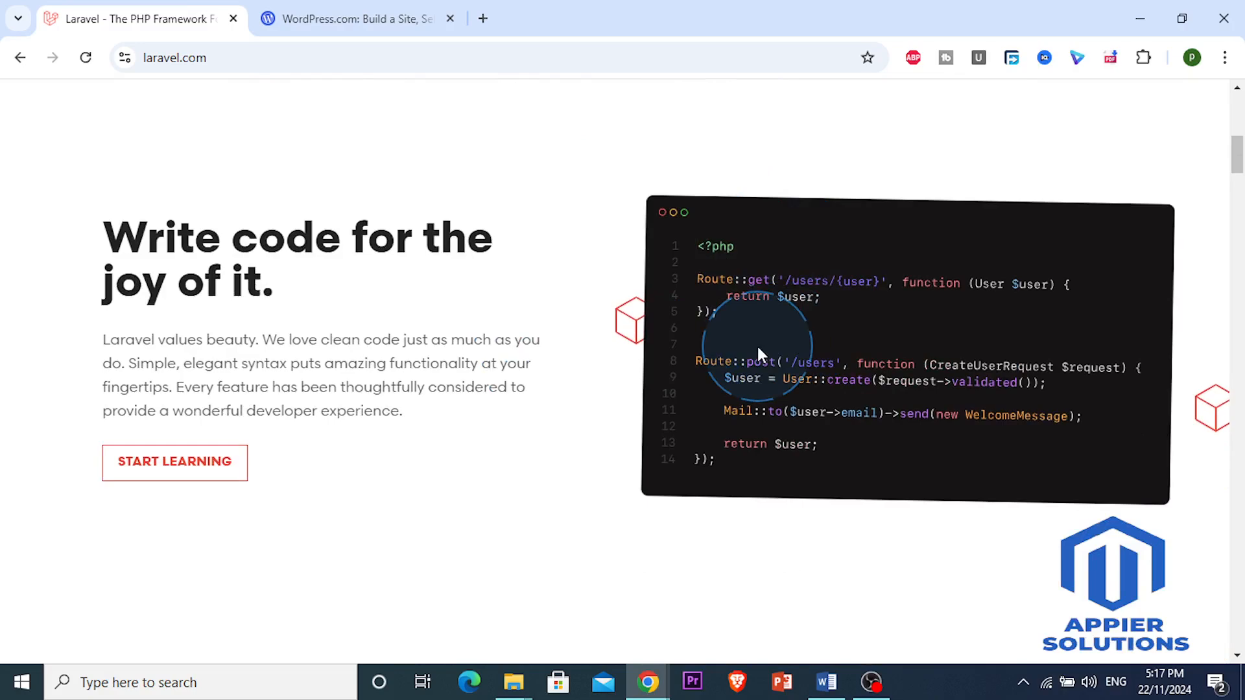
{"action": "mouse_move", "coordinate": [753, 354]}
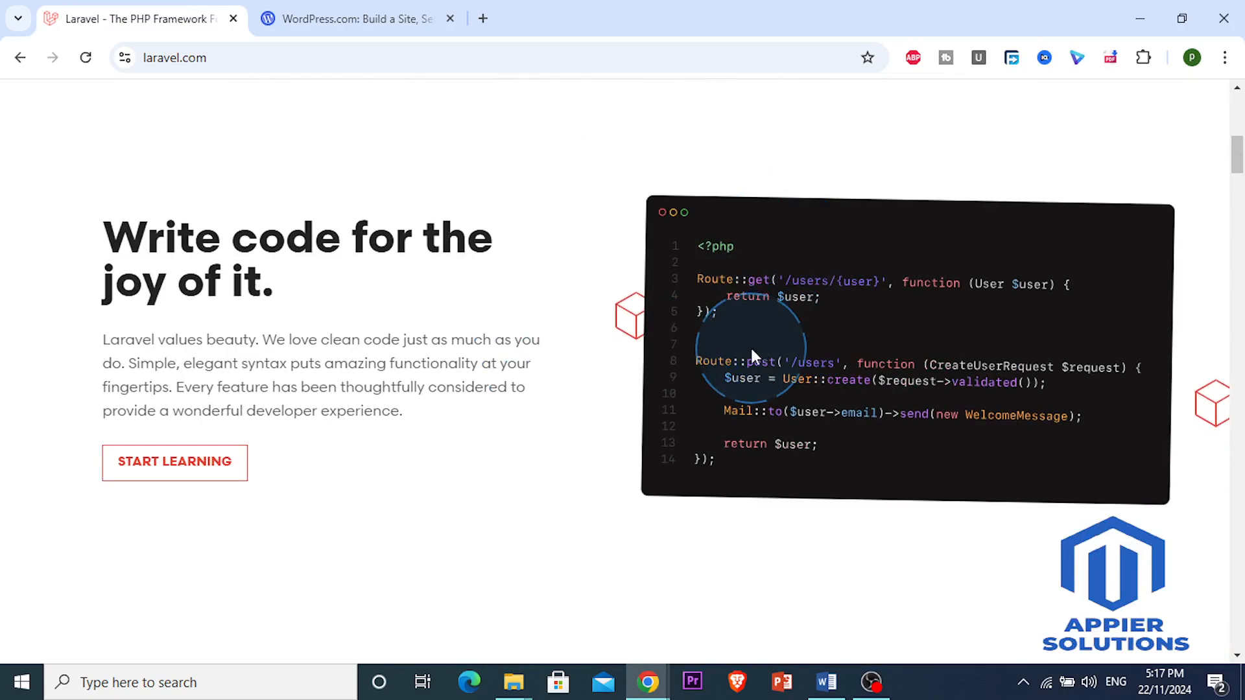
{"action": "mouse_move", "coordinate": [745, 356]}
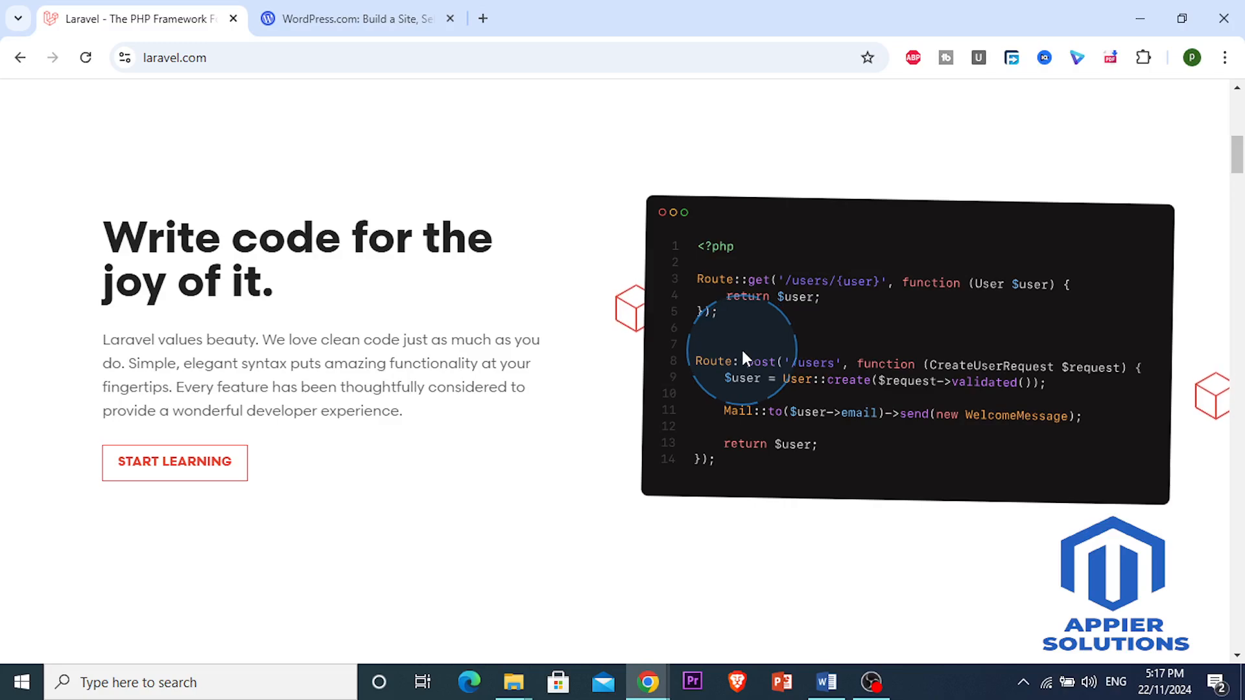
{"action": "mouse_move", "coordinate": [742, 355]}
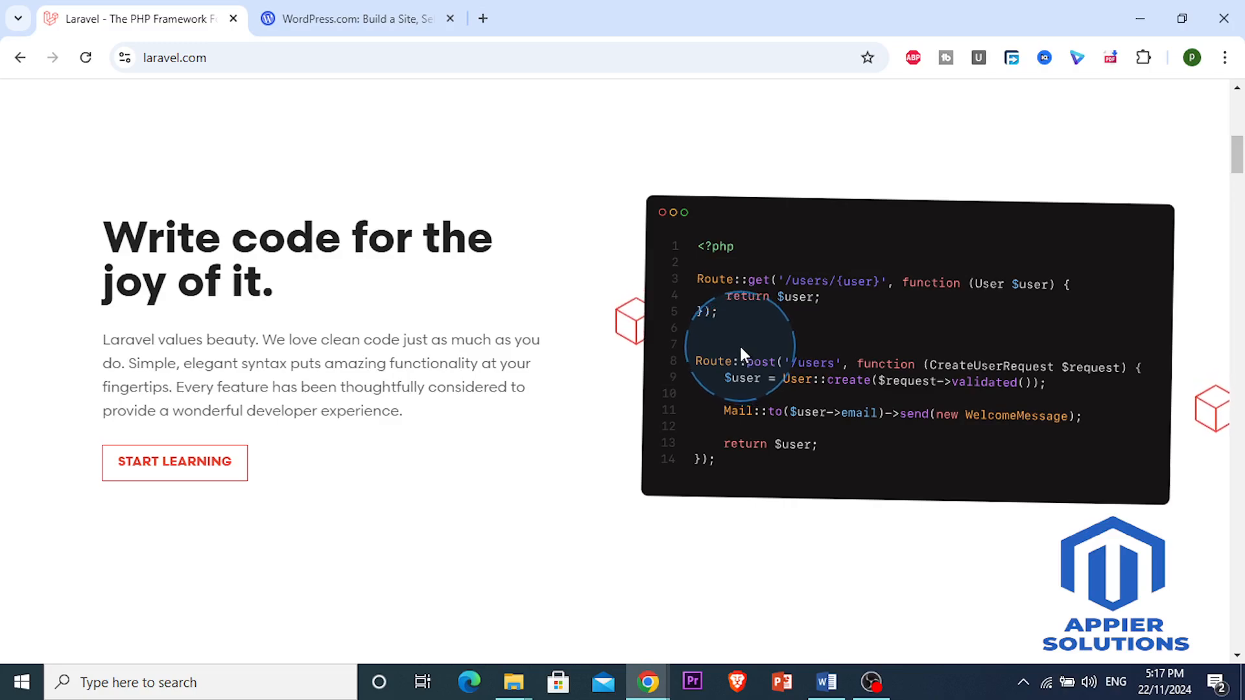
{"action": "mouse_move", "coordinate": [738, 372]}
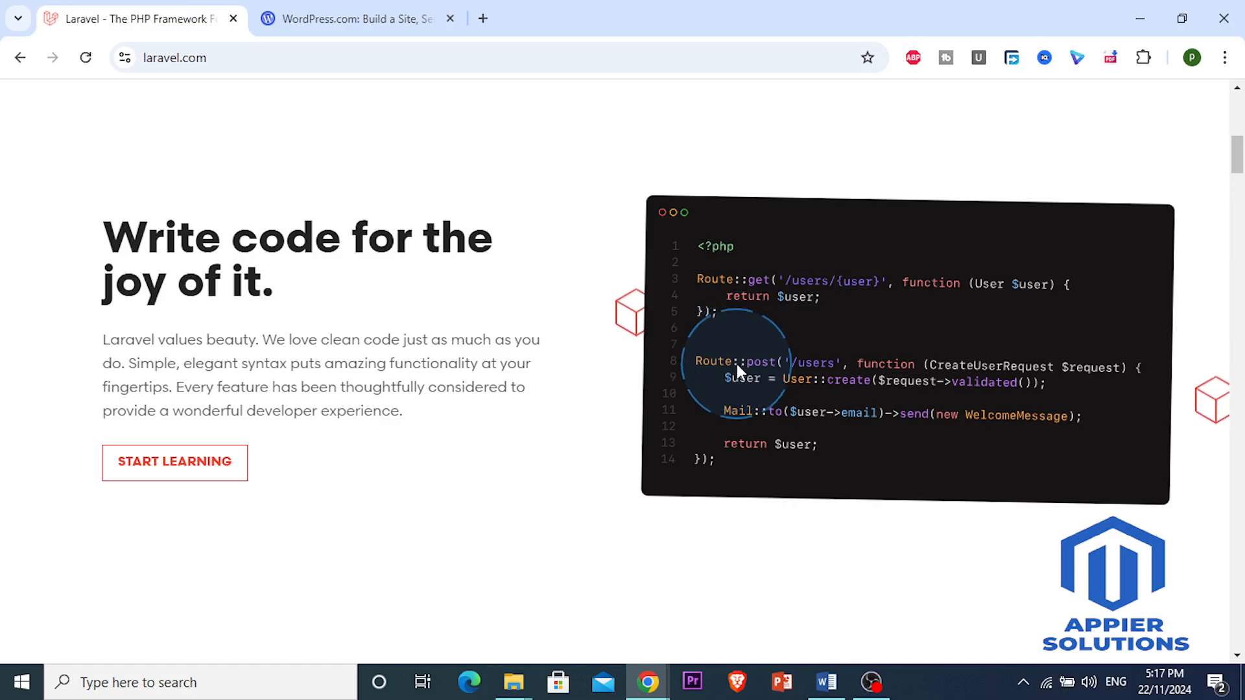
{"action": "scroll", "scroll_direction": "down", "scroll_amount": 3}
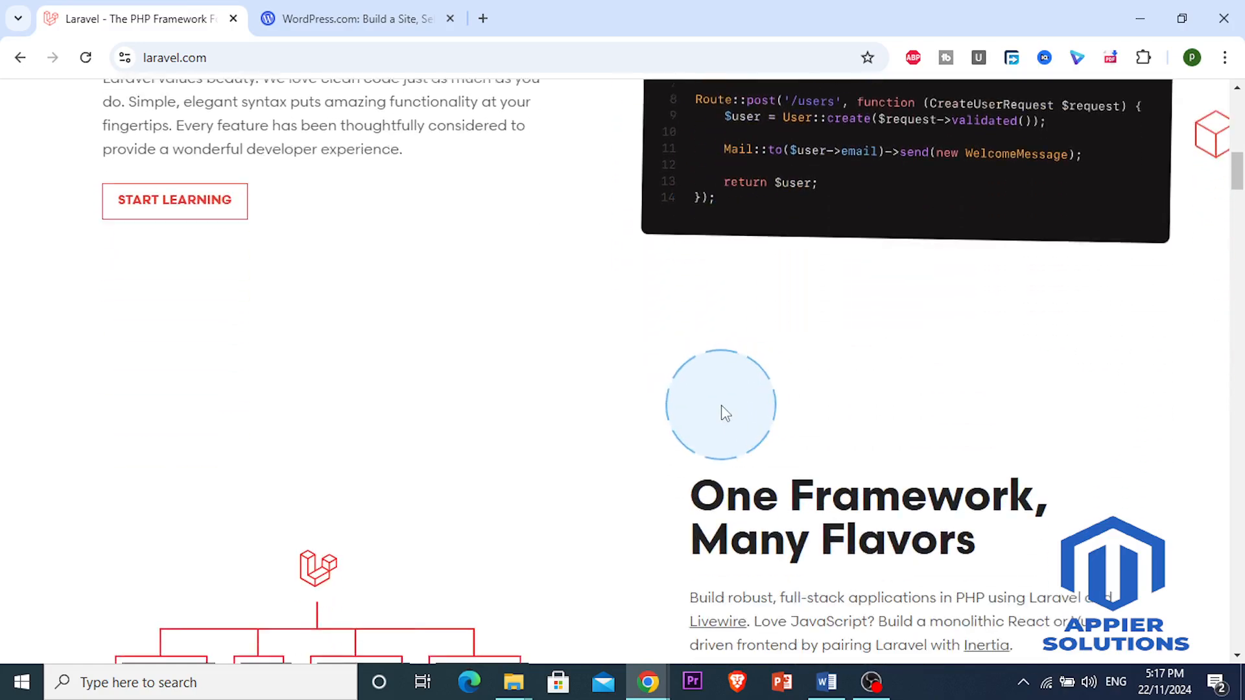
{"action": "scroll", "scroll_direction": "down", "scroll_amount": 3}
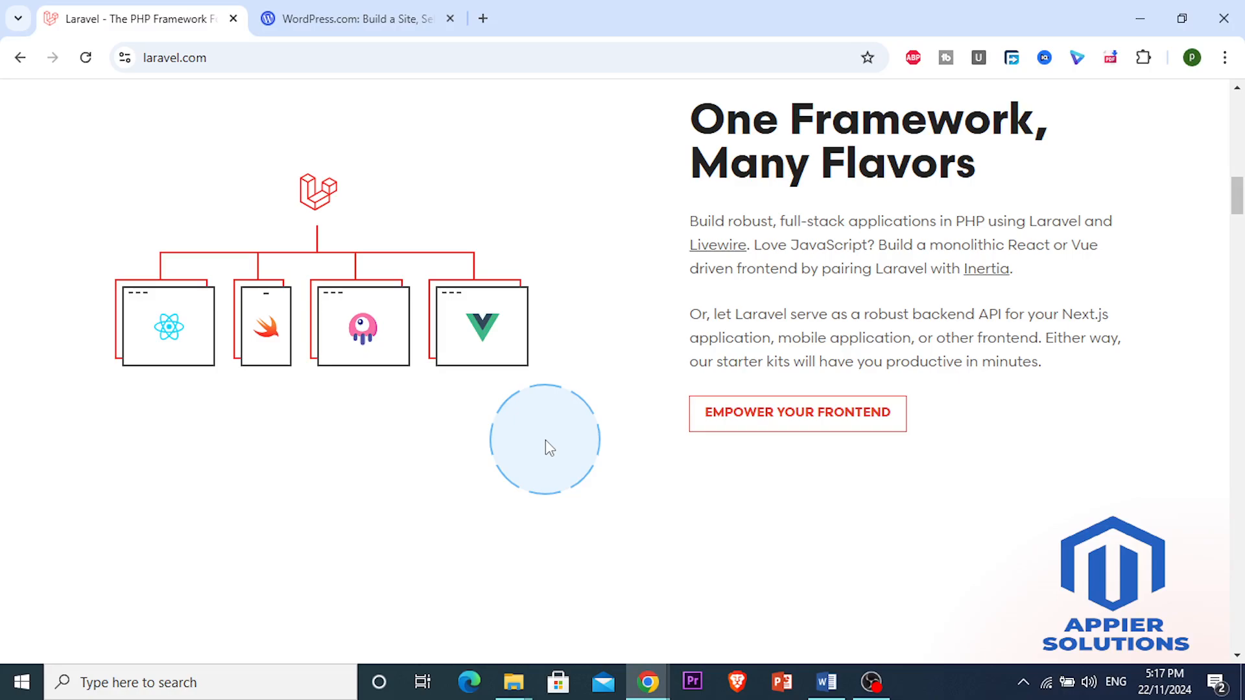
Switch to the WordPress.com tab and return to its 'WordPress Without Limits' hero at the top.
{"action": "left_click", "coordinate": [354, 18]}
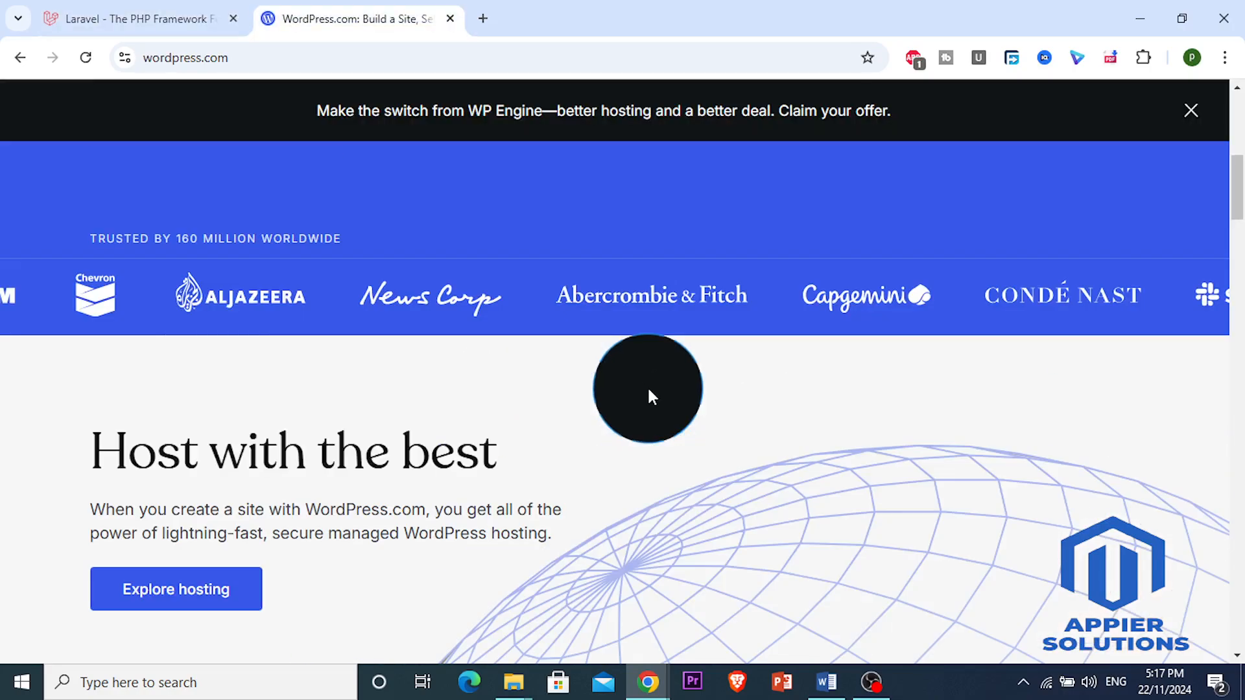
{"action": "scroll", "scroll_direction": "up", "scroll_amount": 3}
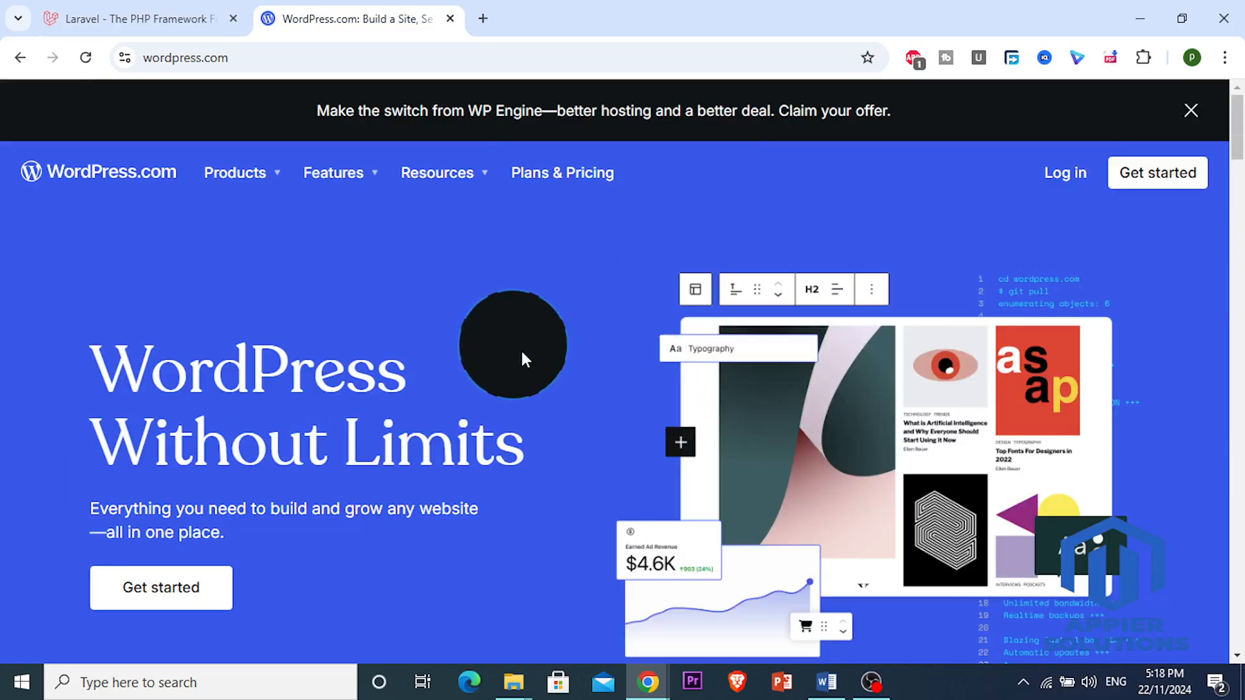
Return to the Laravel tab and browse down to its Authentication feature examples.
{"action": "left_click", "coordinate": [139, 19]}
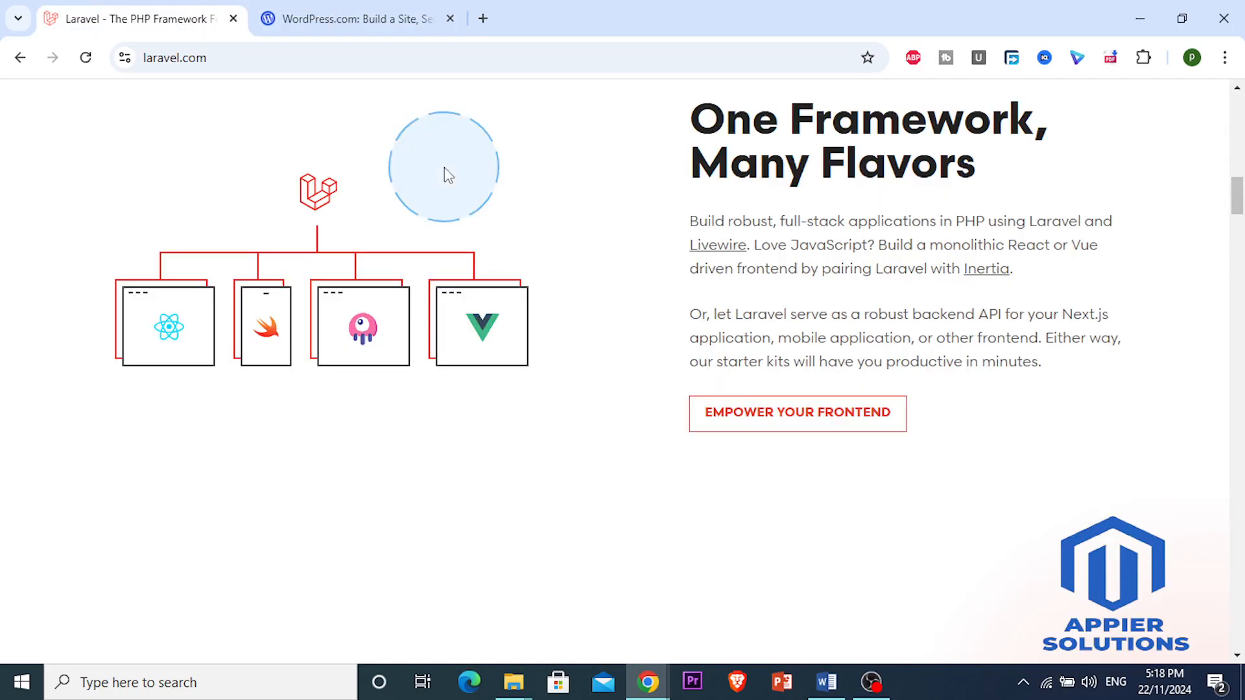
{"action": "scroll", "scroll_direction": "down", "scroll_amount": 3}
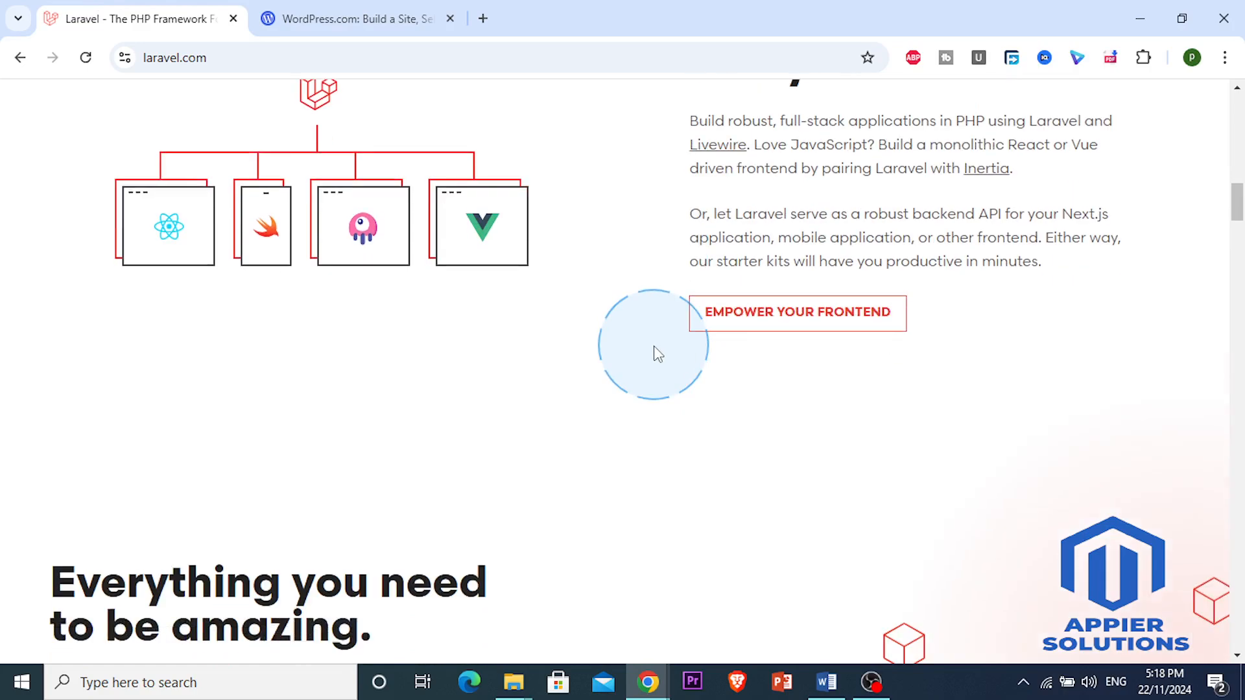
{"action": "scroll", "scroll_direction": "down", "scroll_amount": 3}
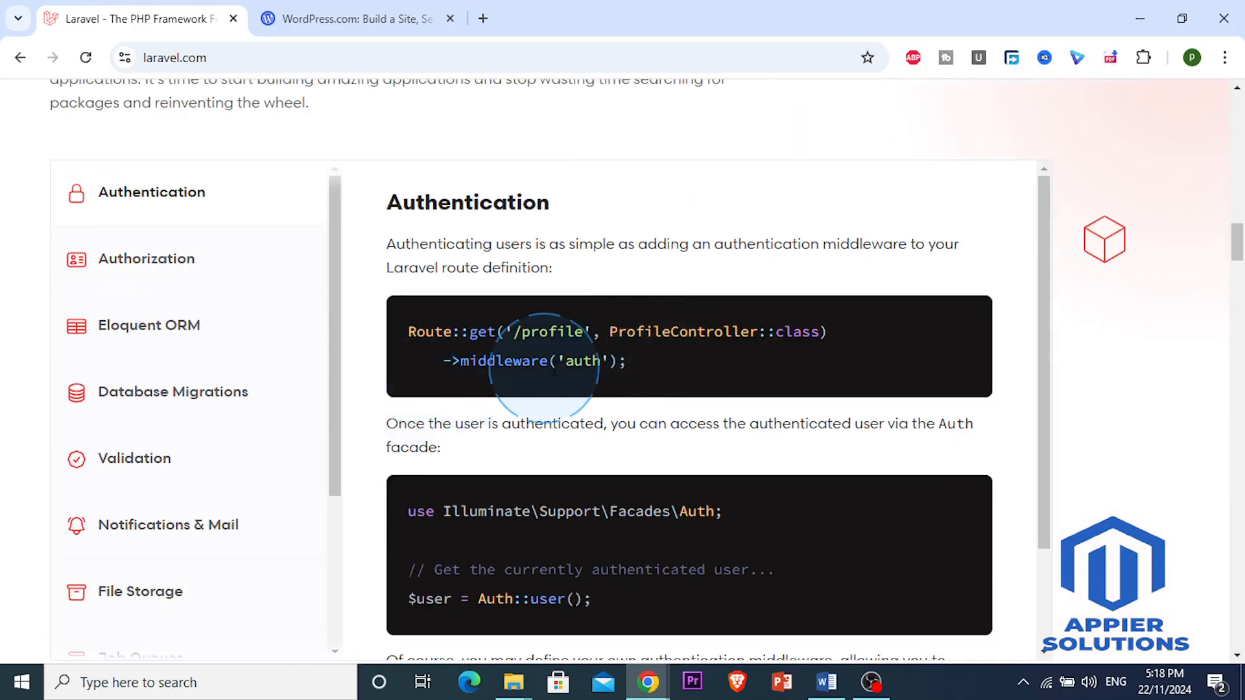
{"action": "mouse_move", "coordinate": [734, 389]}
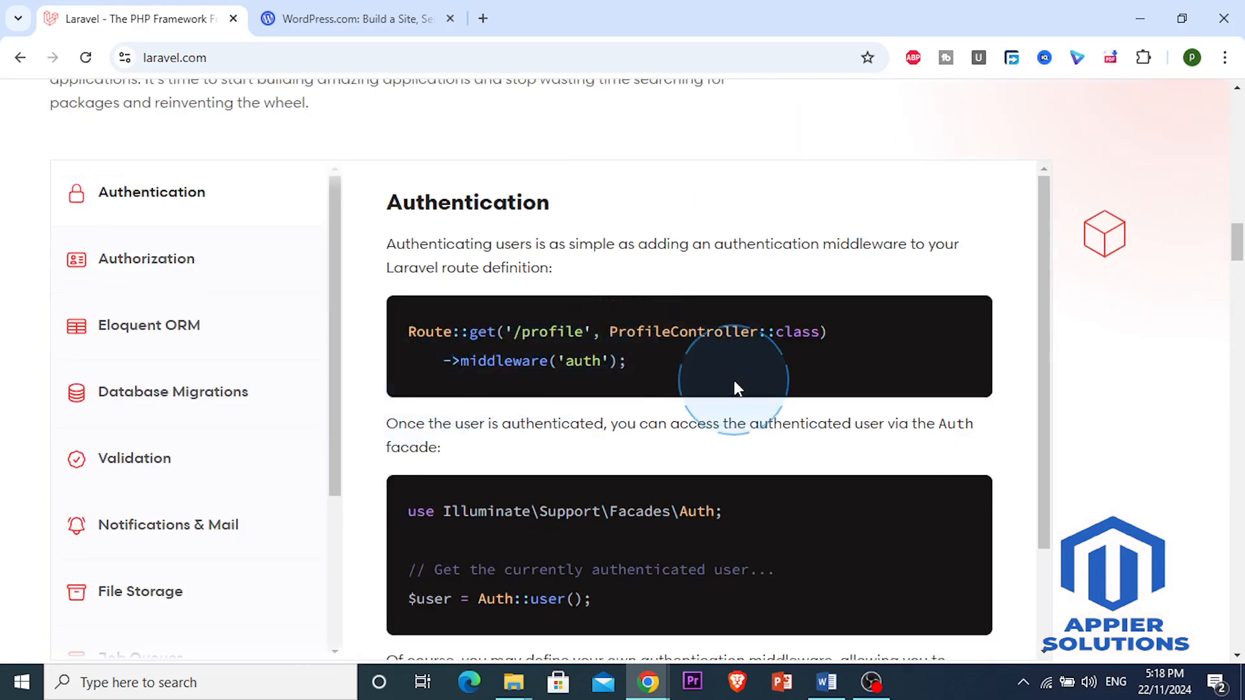
{"action": "mouse_move", "coordinate": [1009, 456]}
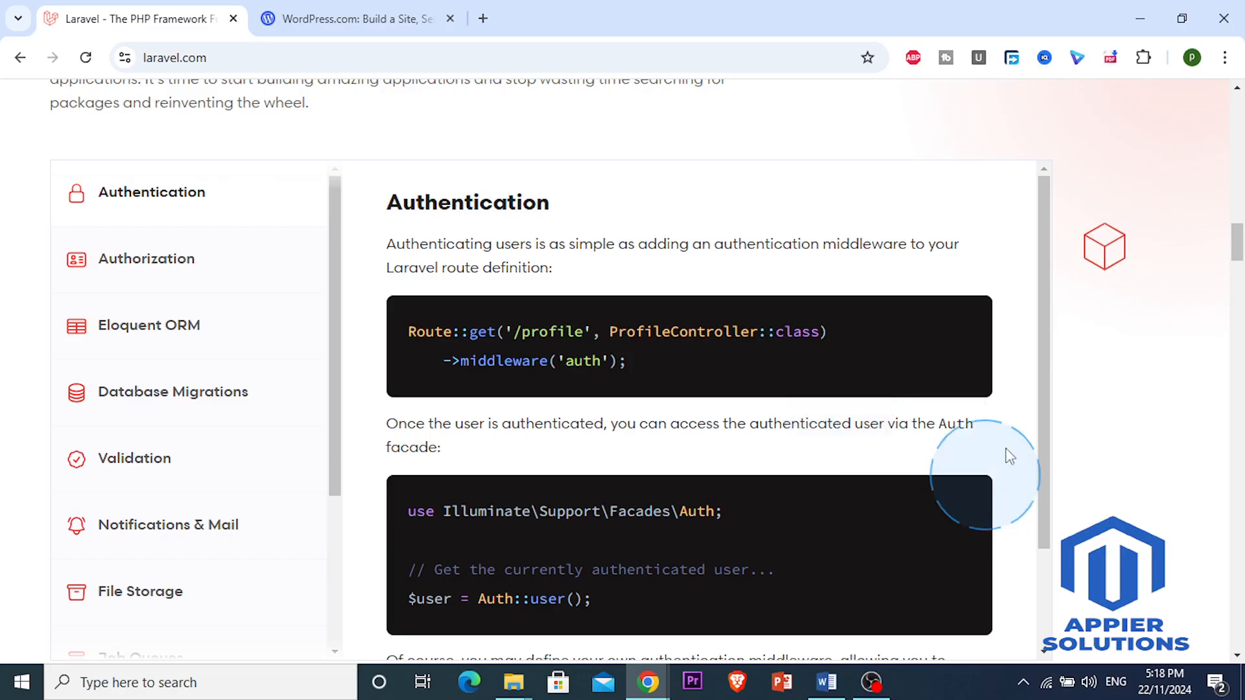
Scroll back to the top headline of the Laravel homepage and finish there.
{"action": "scroll", "scroll_direction": "up", "scroll_amount": 3}
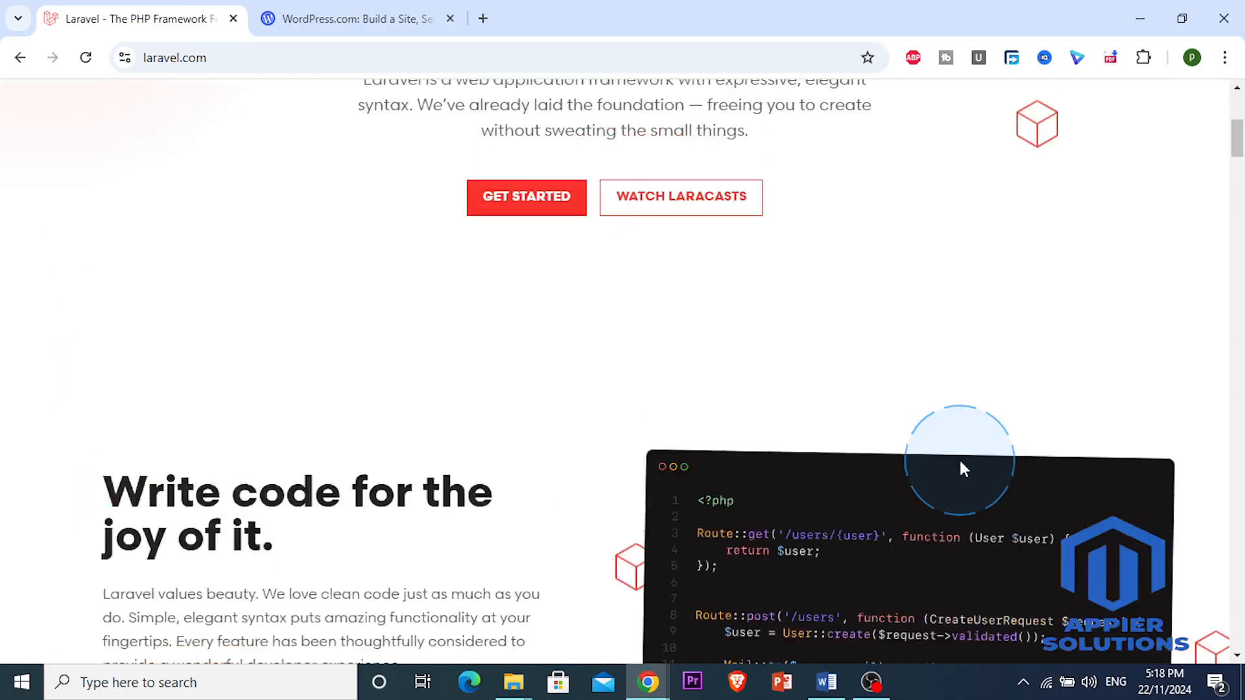
{"action": "scroll", "scroll_direction": "up", "scroll_amount": 3}
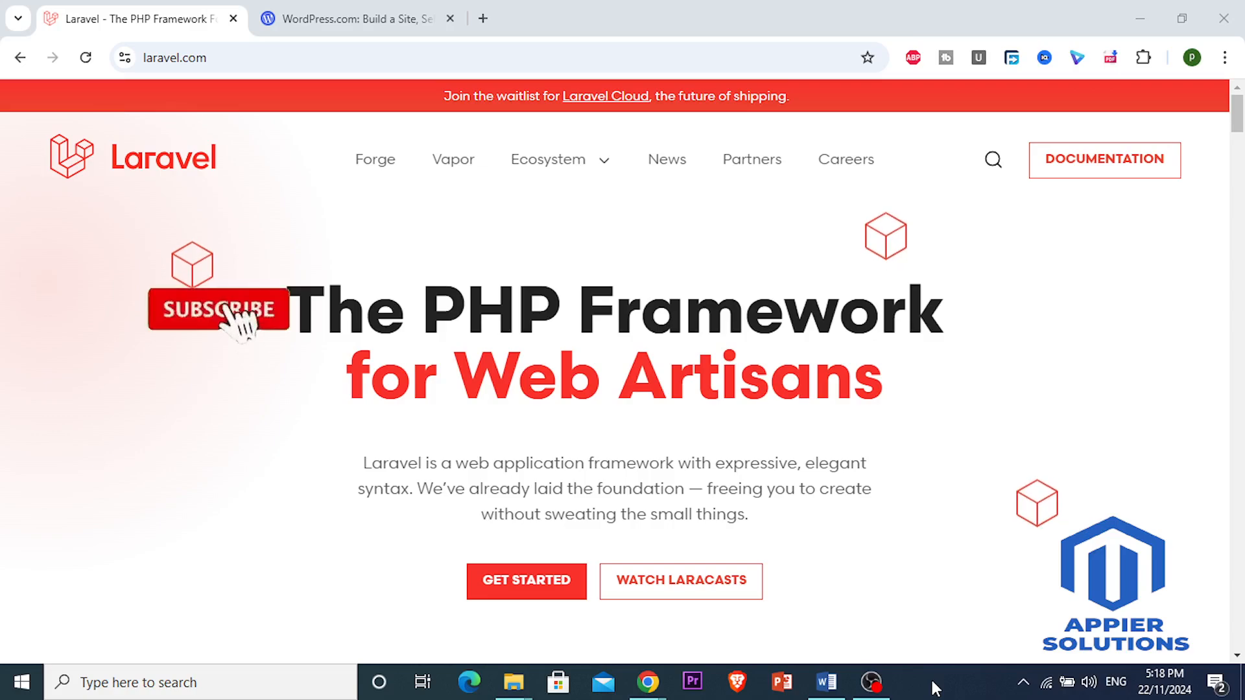
{"action": "left_click", "coordinate": [218, 310]}
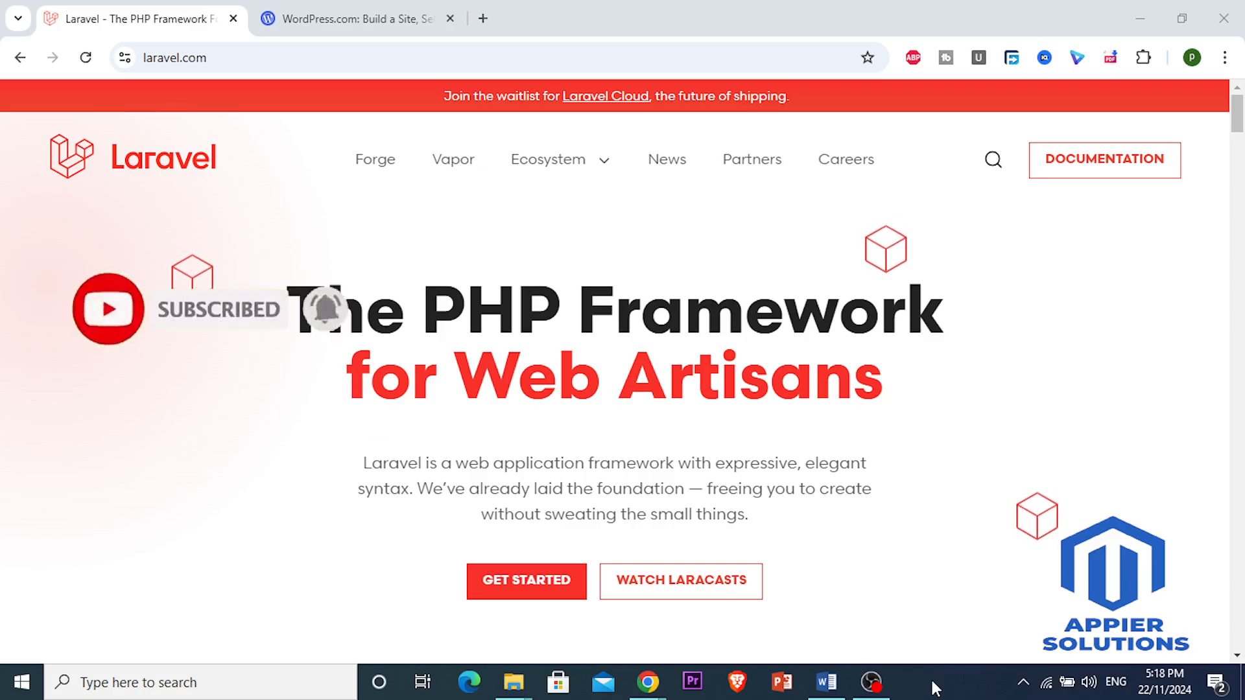